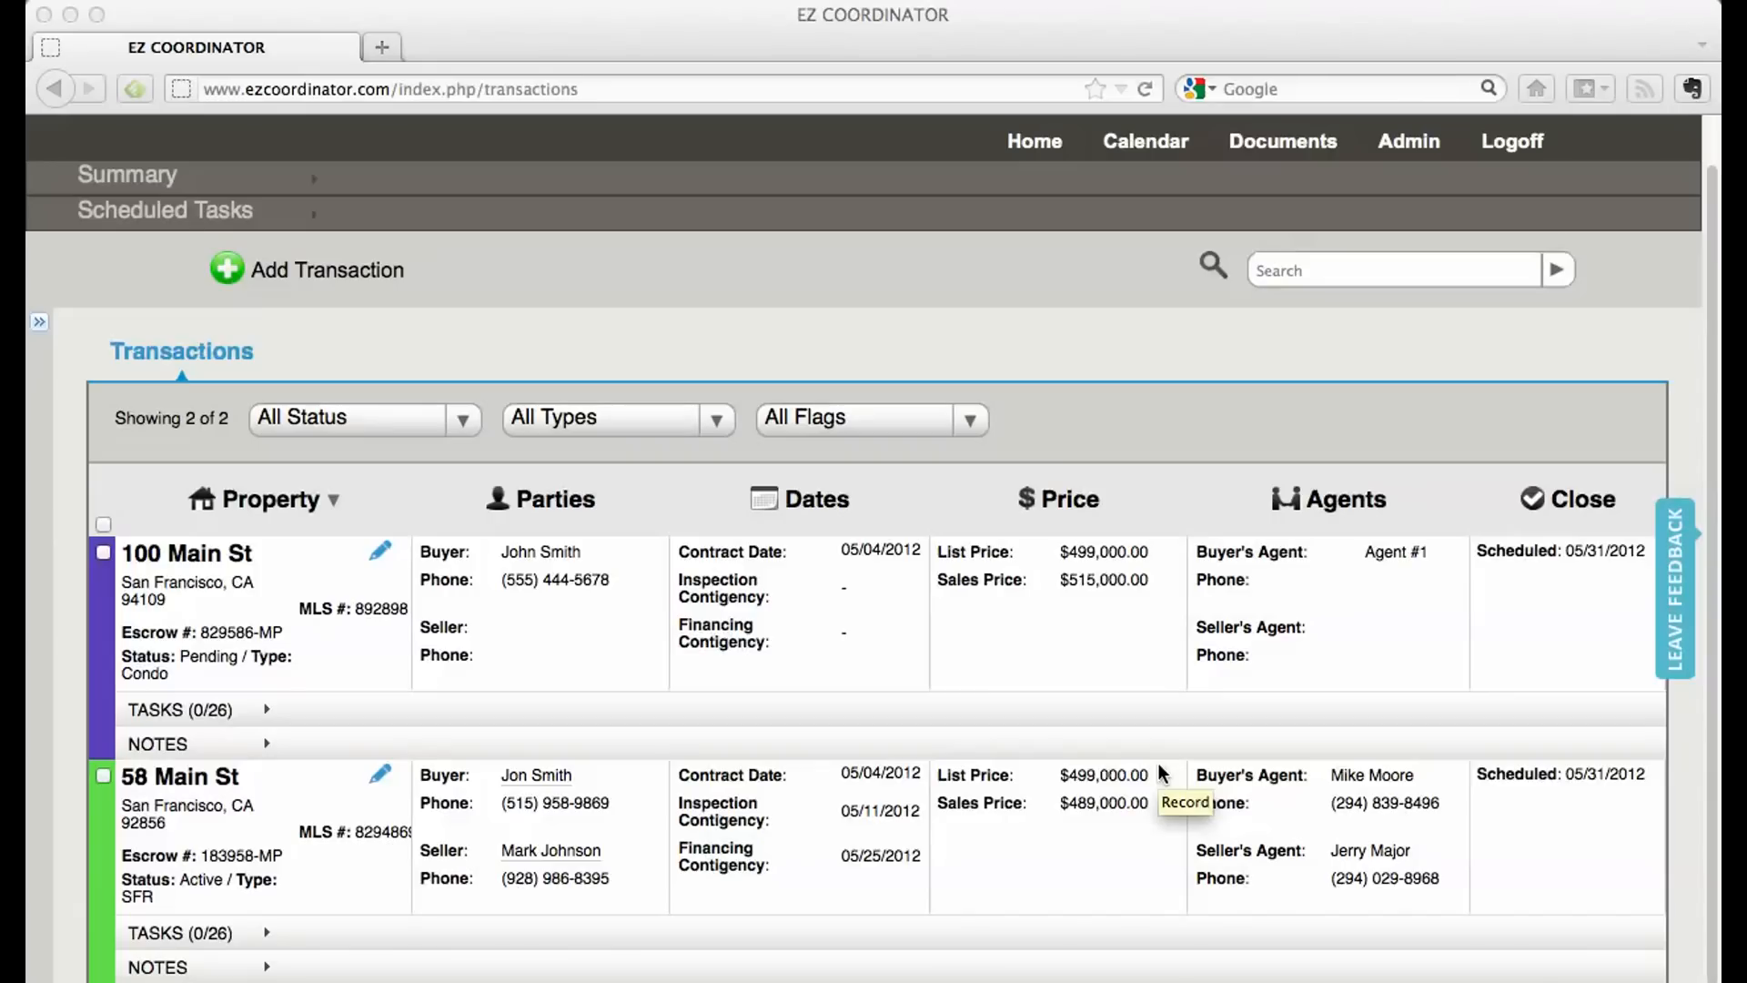
mouse_move(1008, 656)
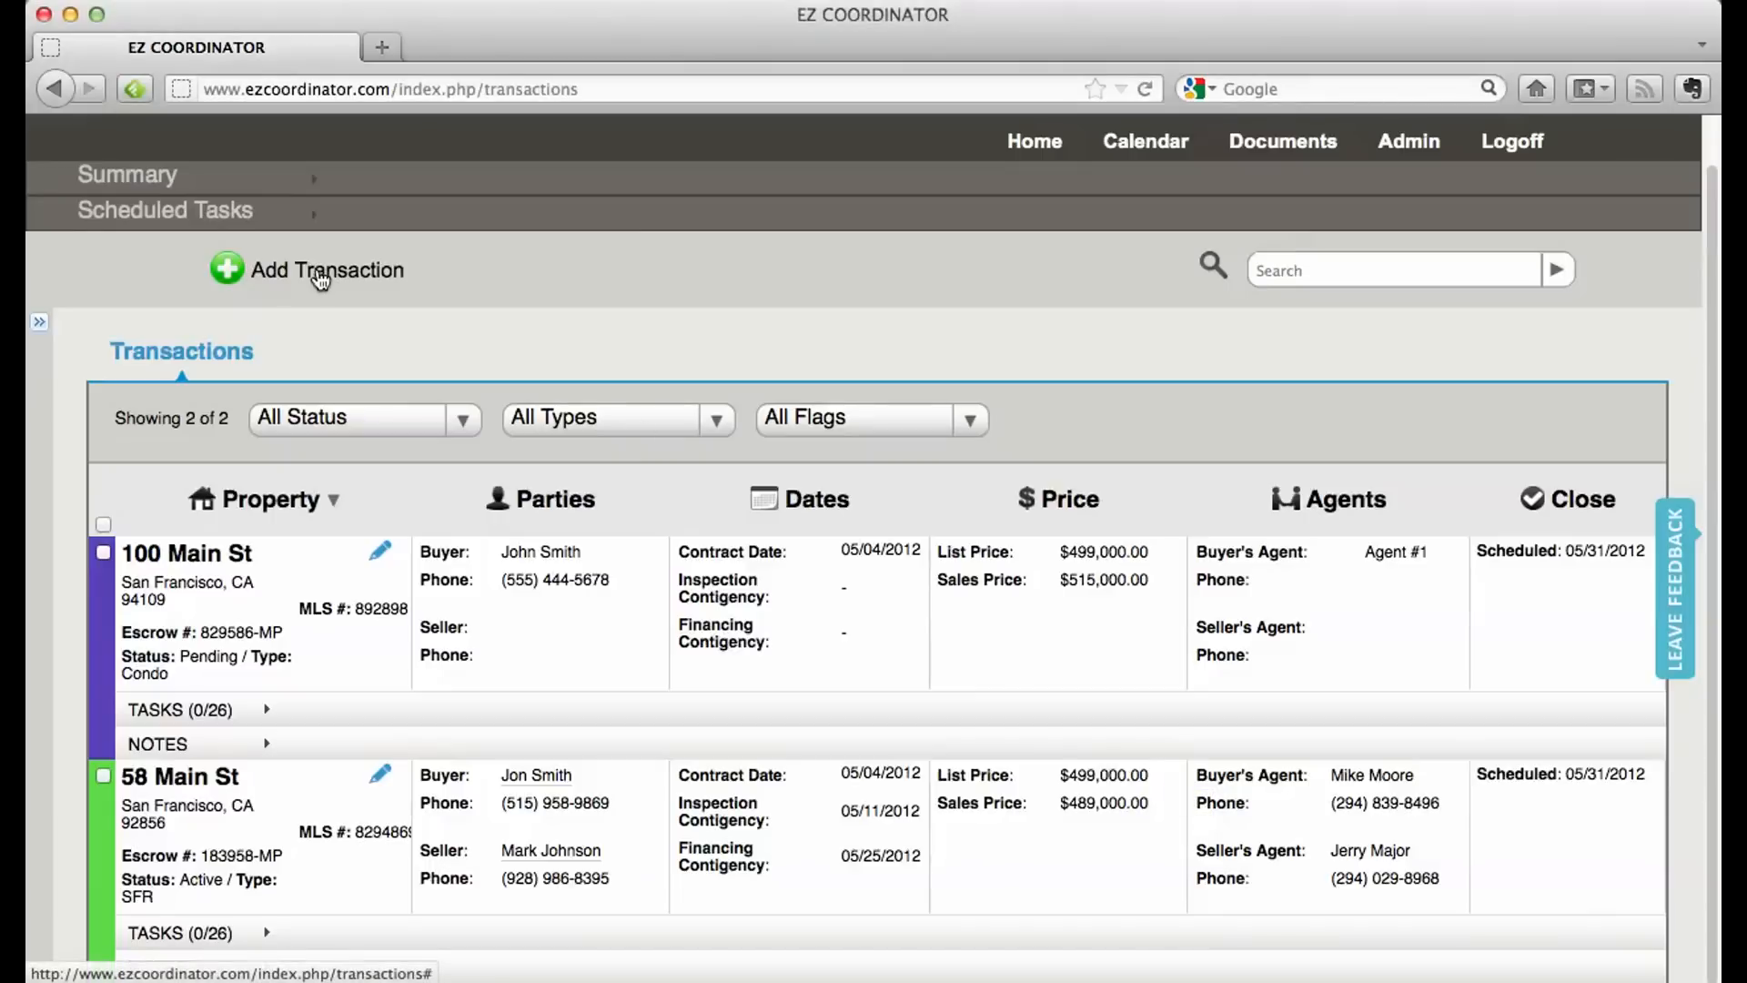
click(326, 269)
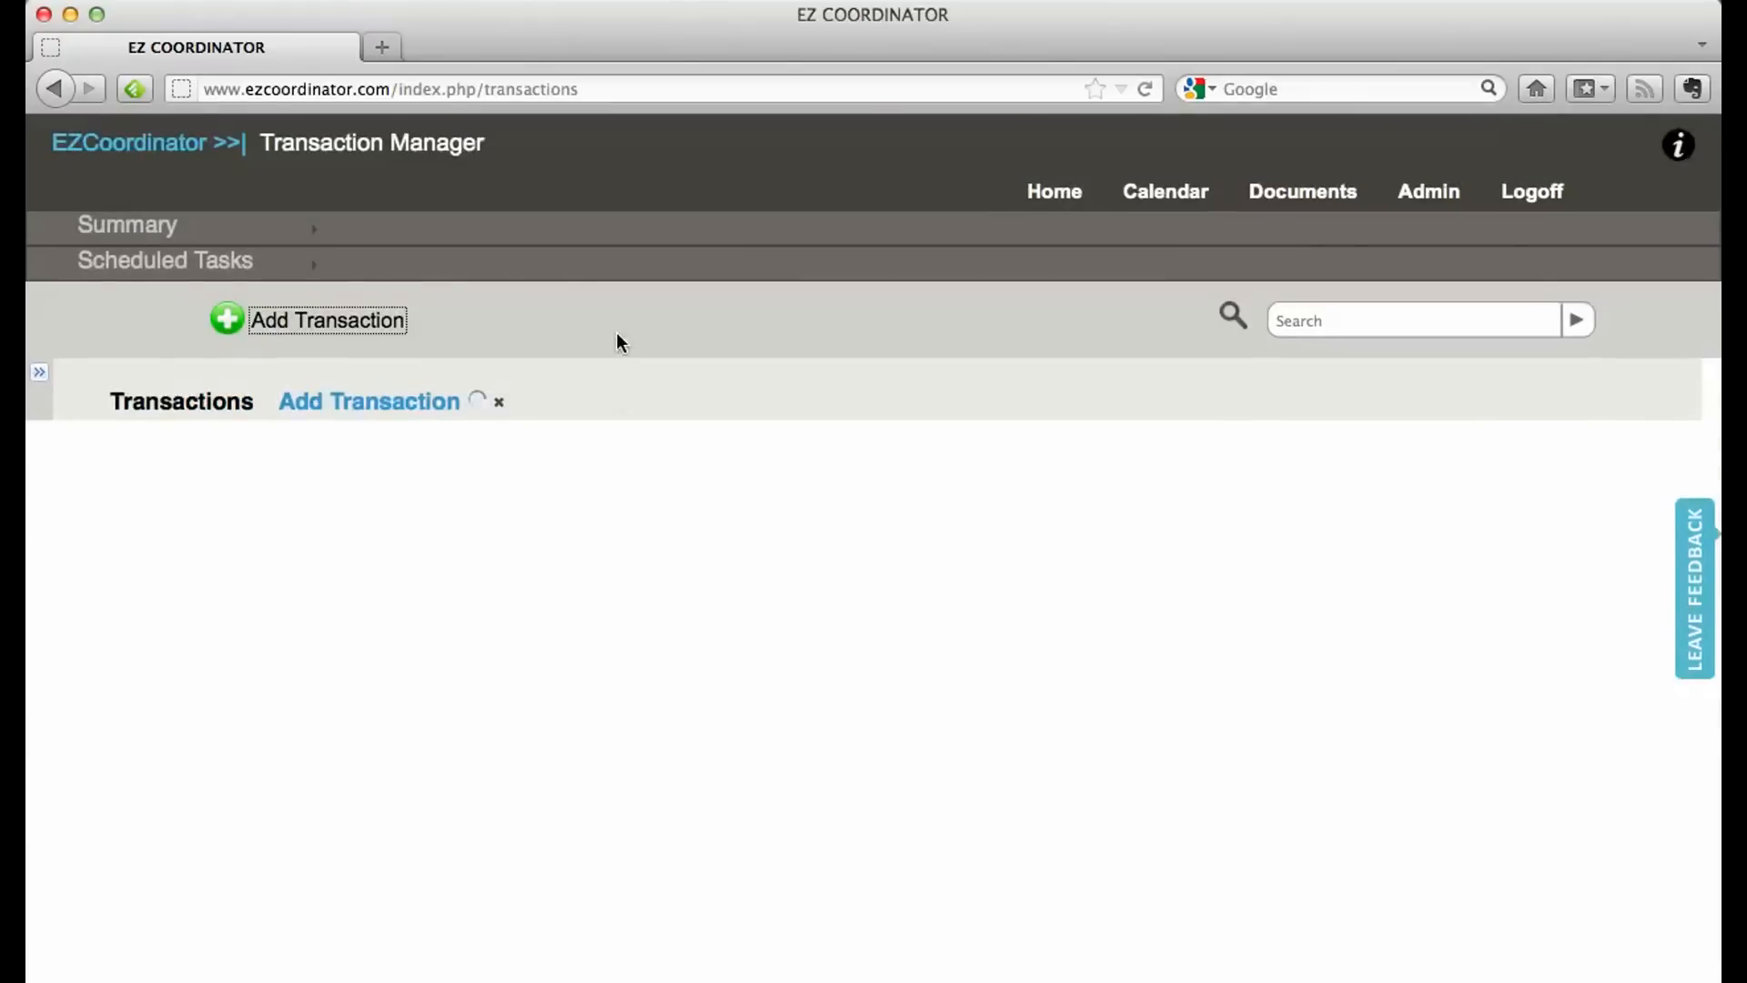
mouse_move(693, 535)
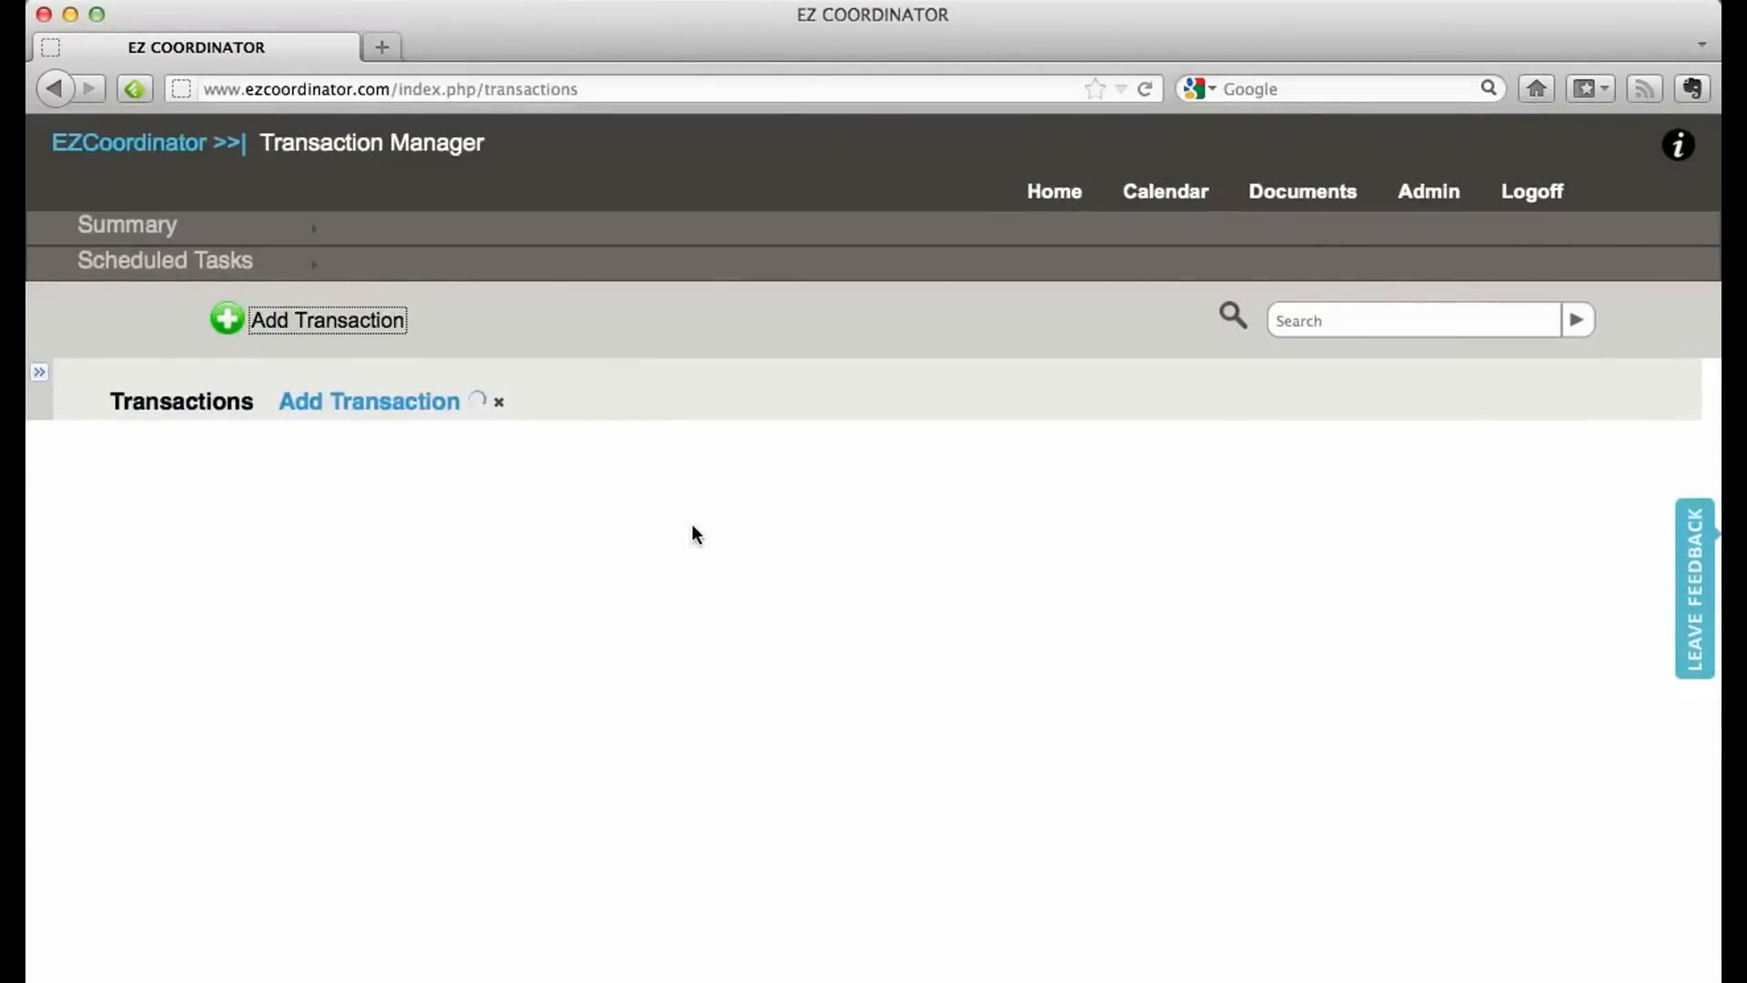
click(326, 319)
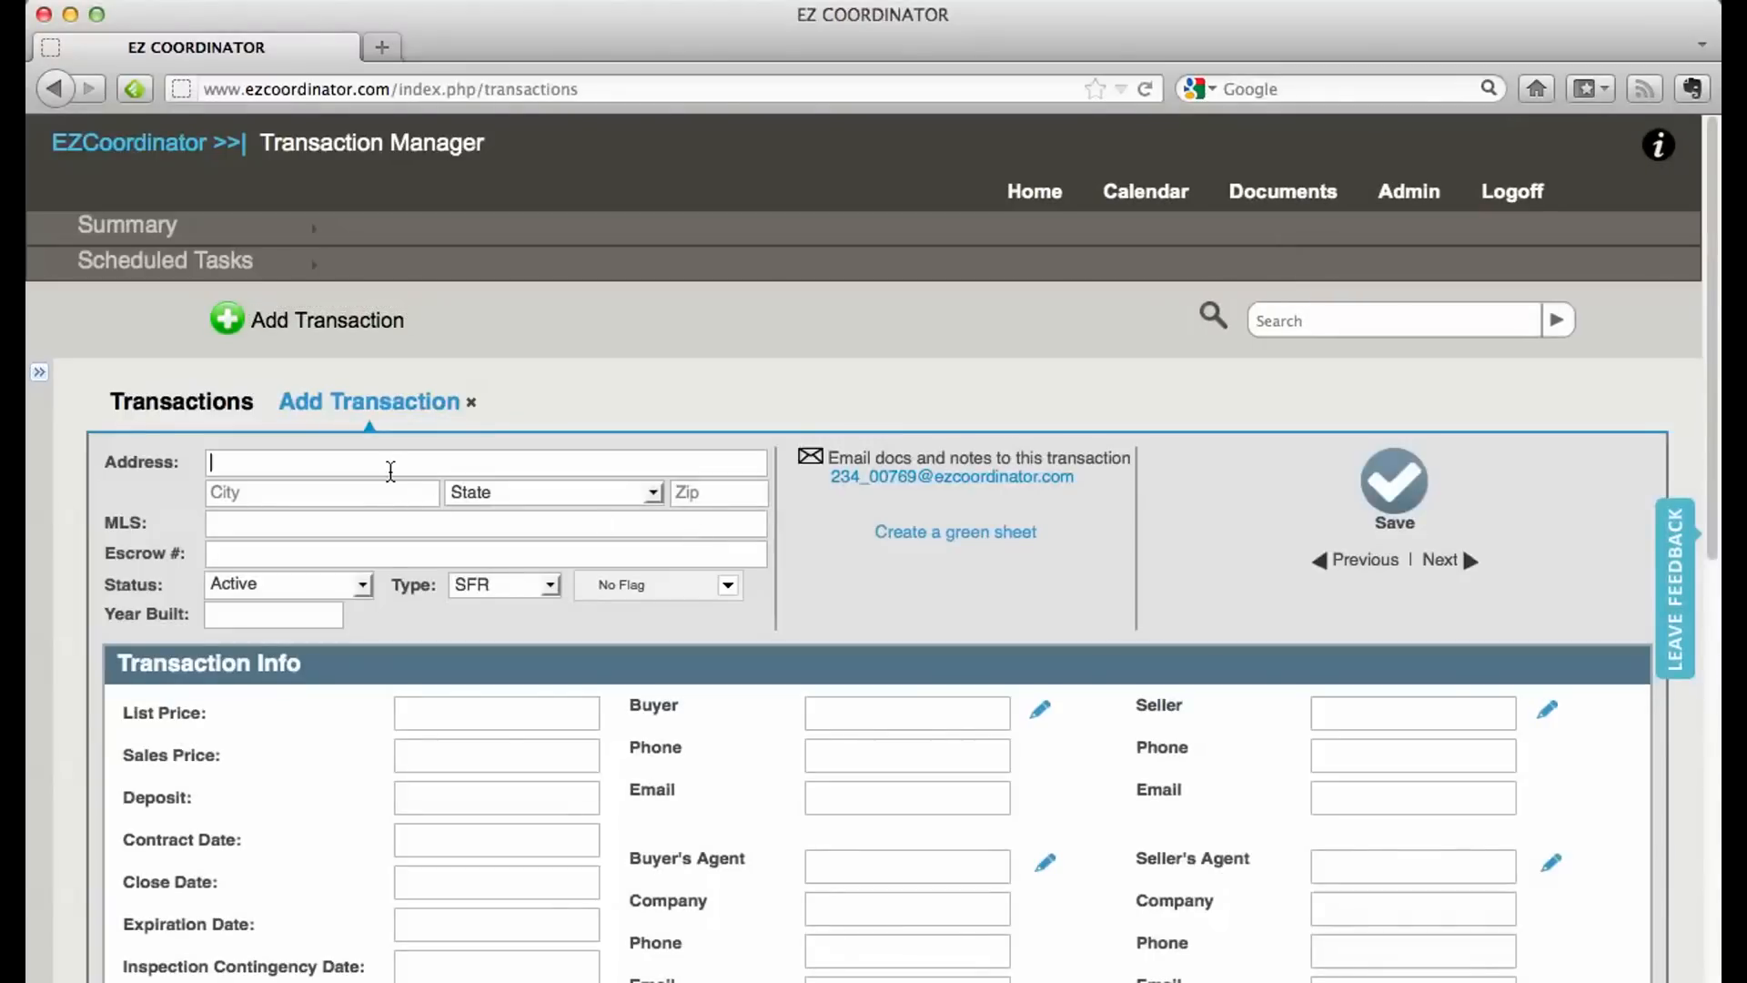
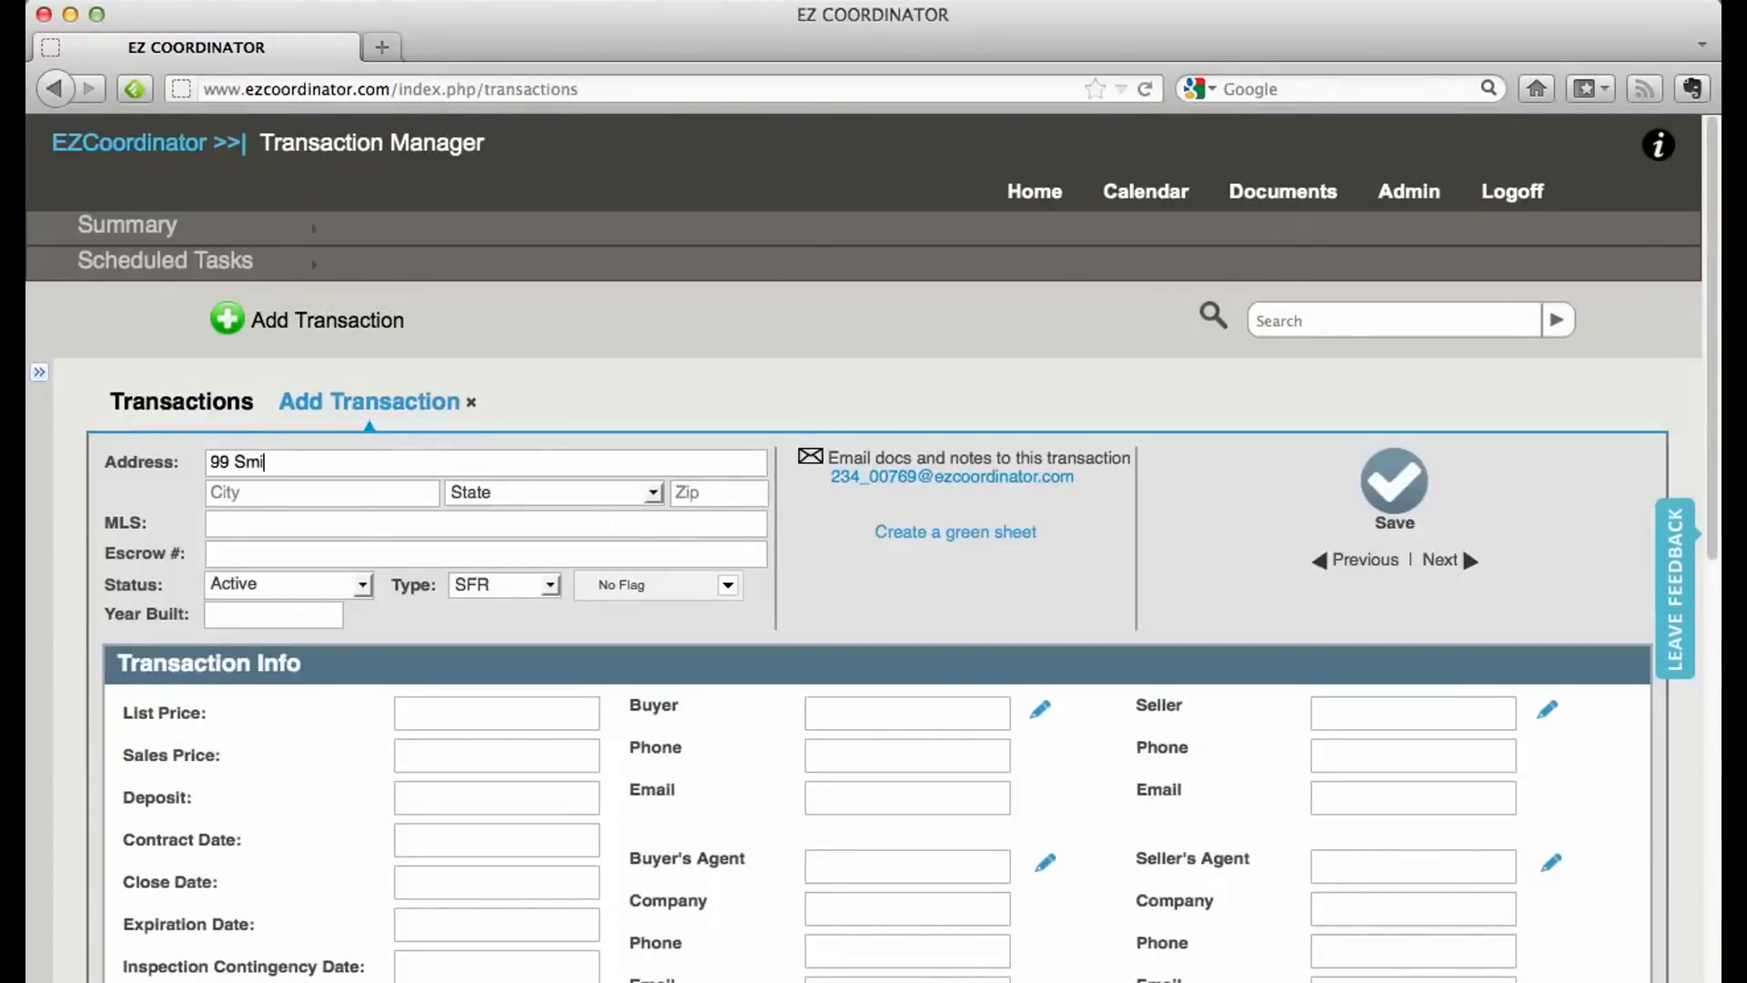
text(San Francisco)
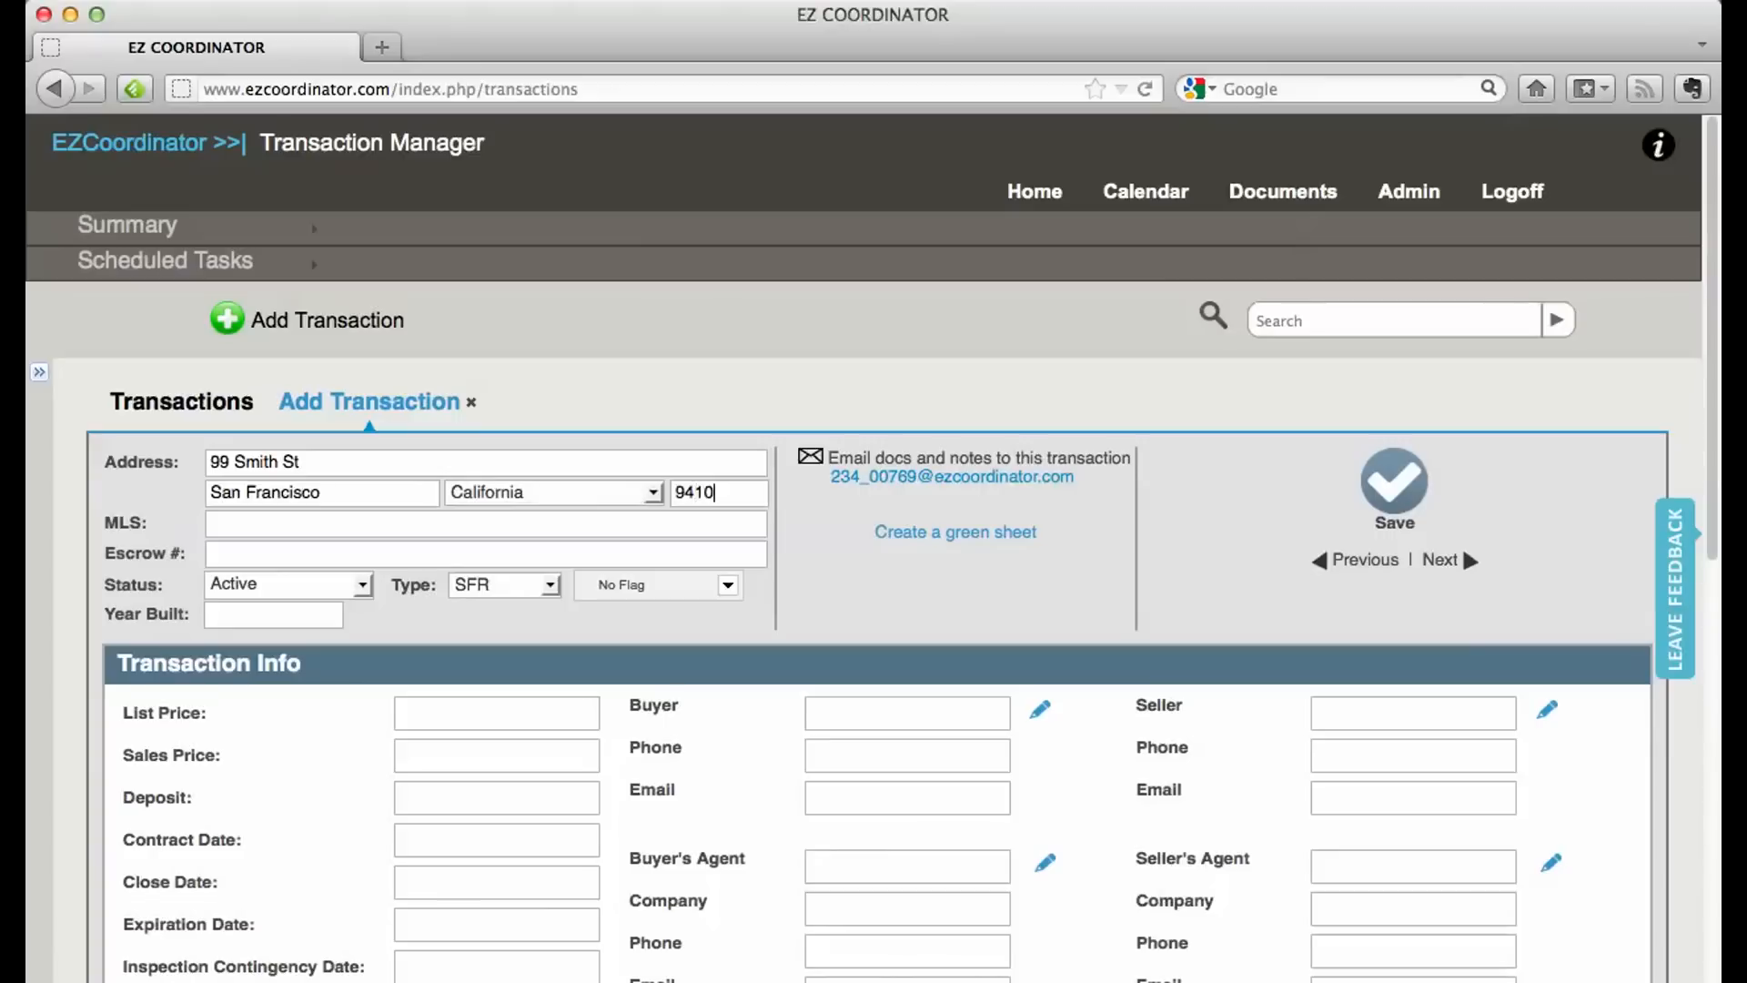
text(9486978)
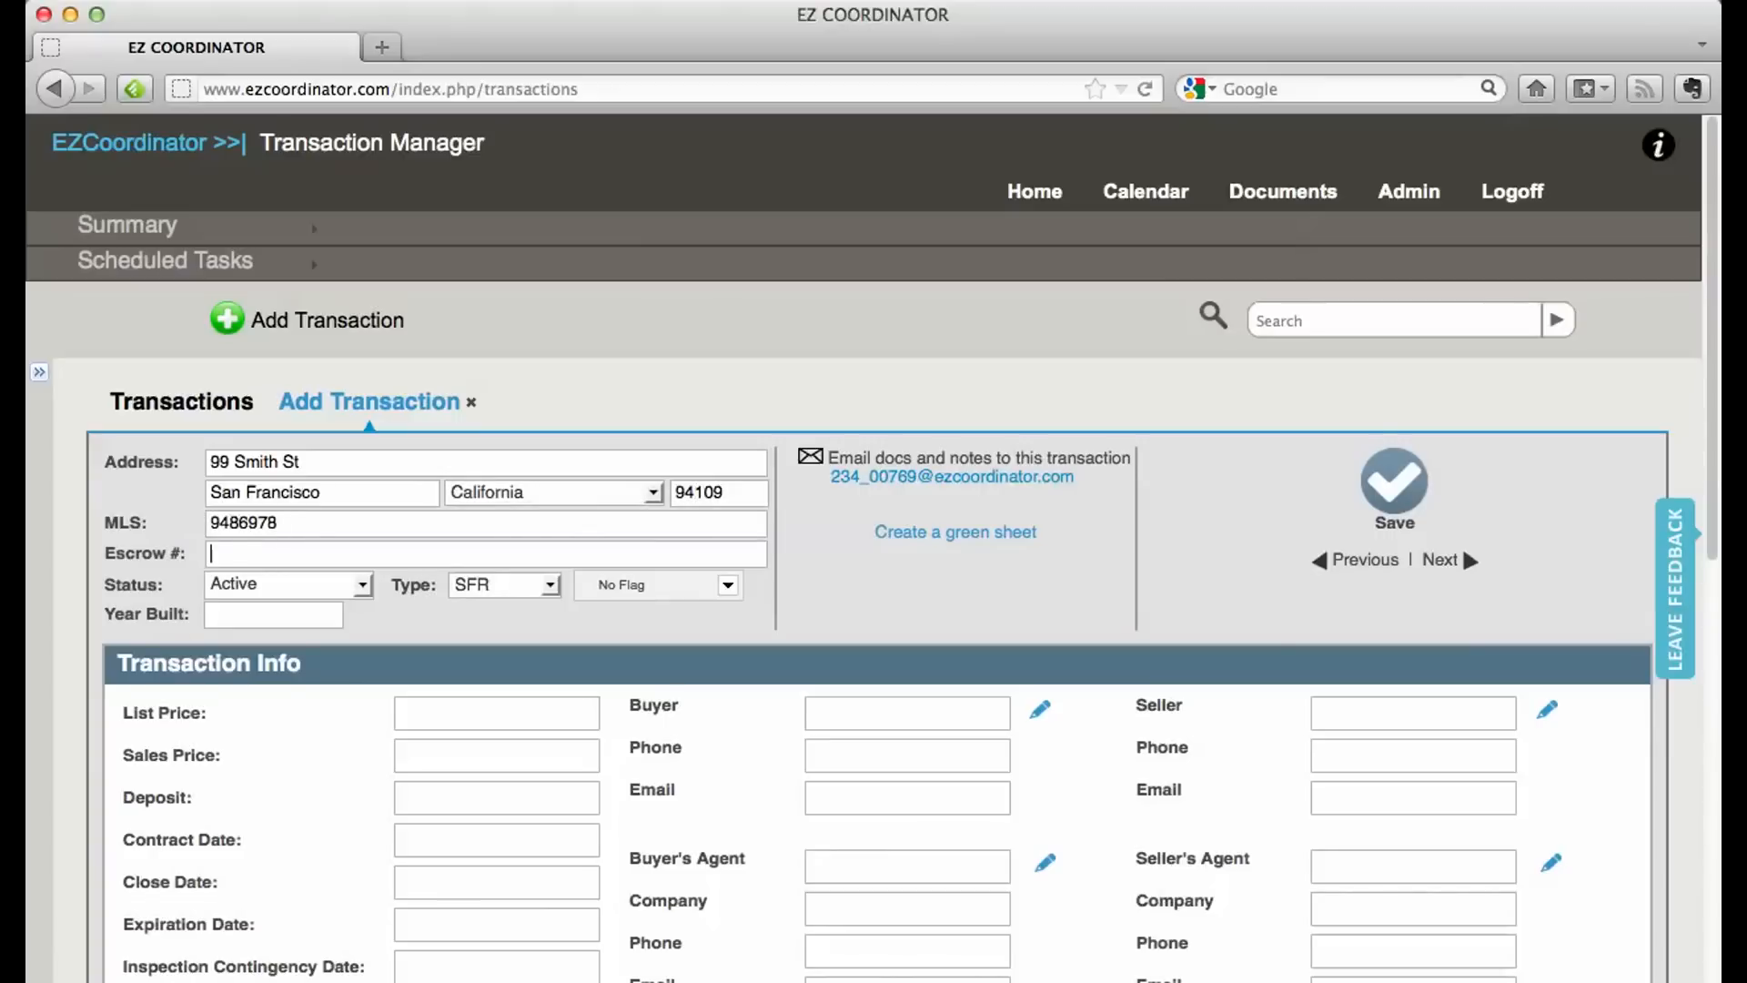
text(938597-MP)
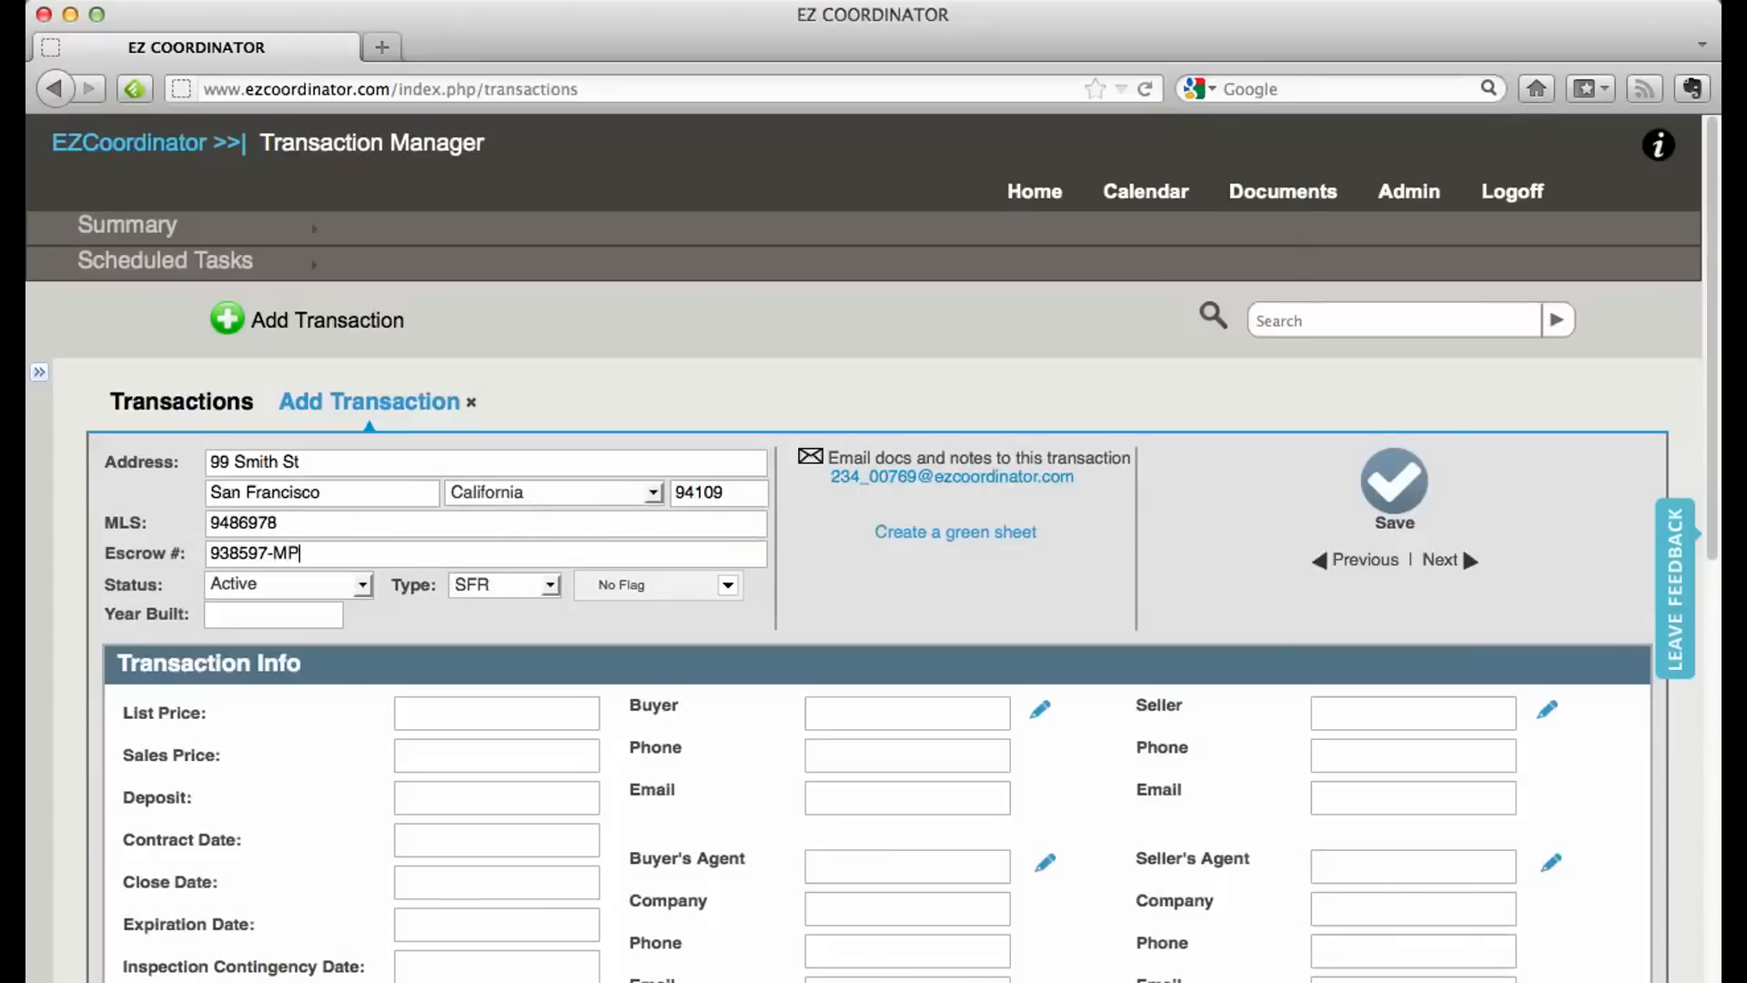
Set the status to Pending, property type to Condo, and build year 1989.
click(287, 584)
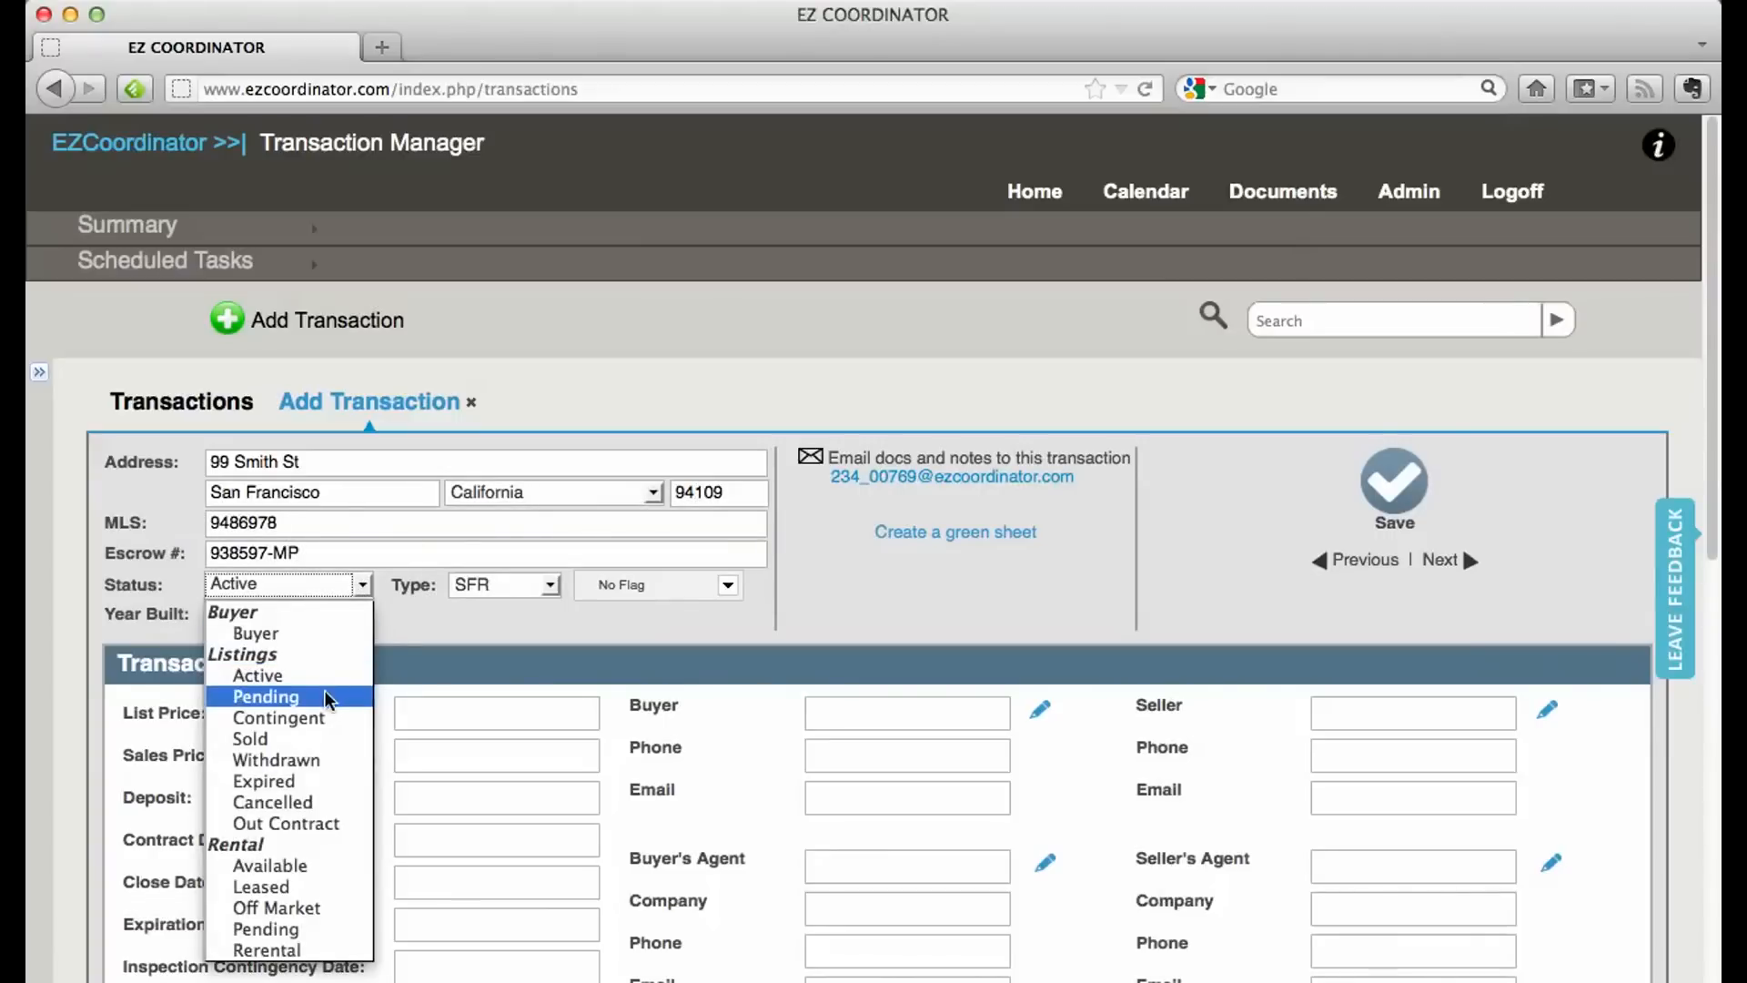
click(547, 584)
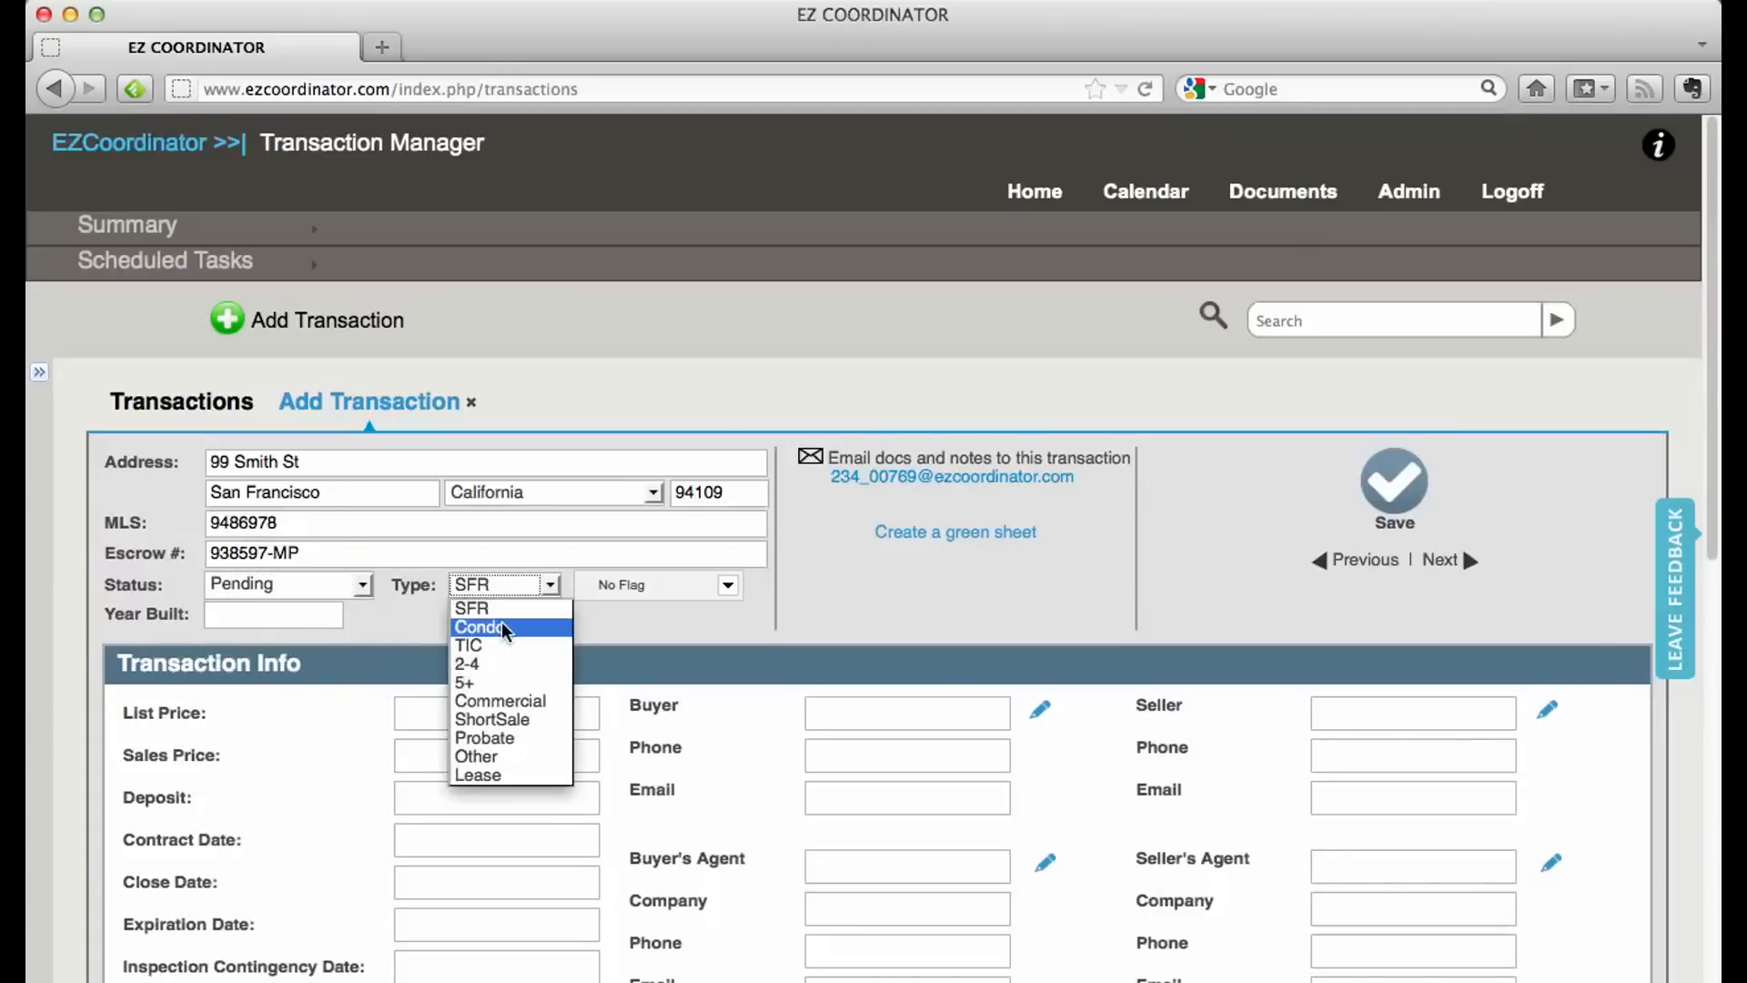
click(482, 626)
text(1989)
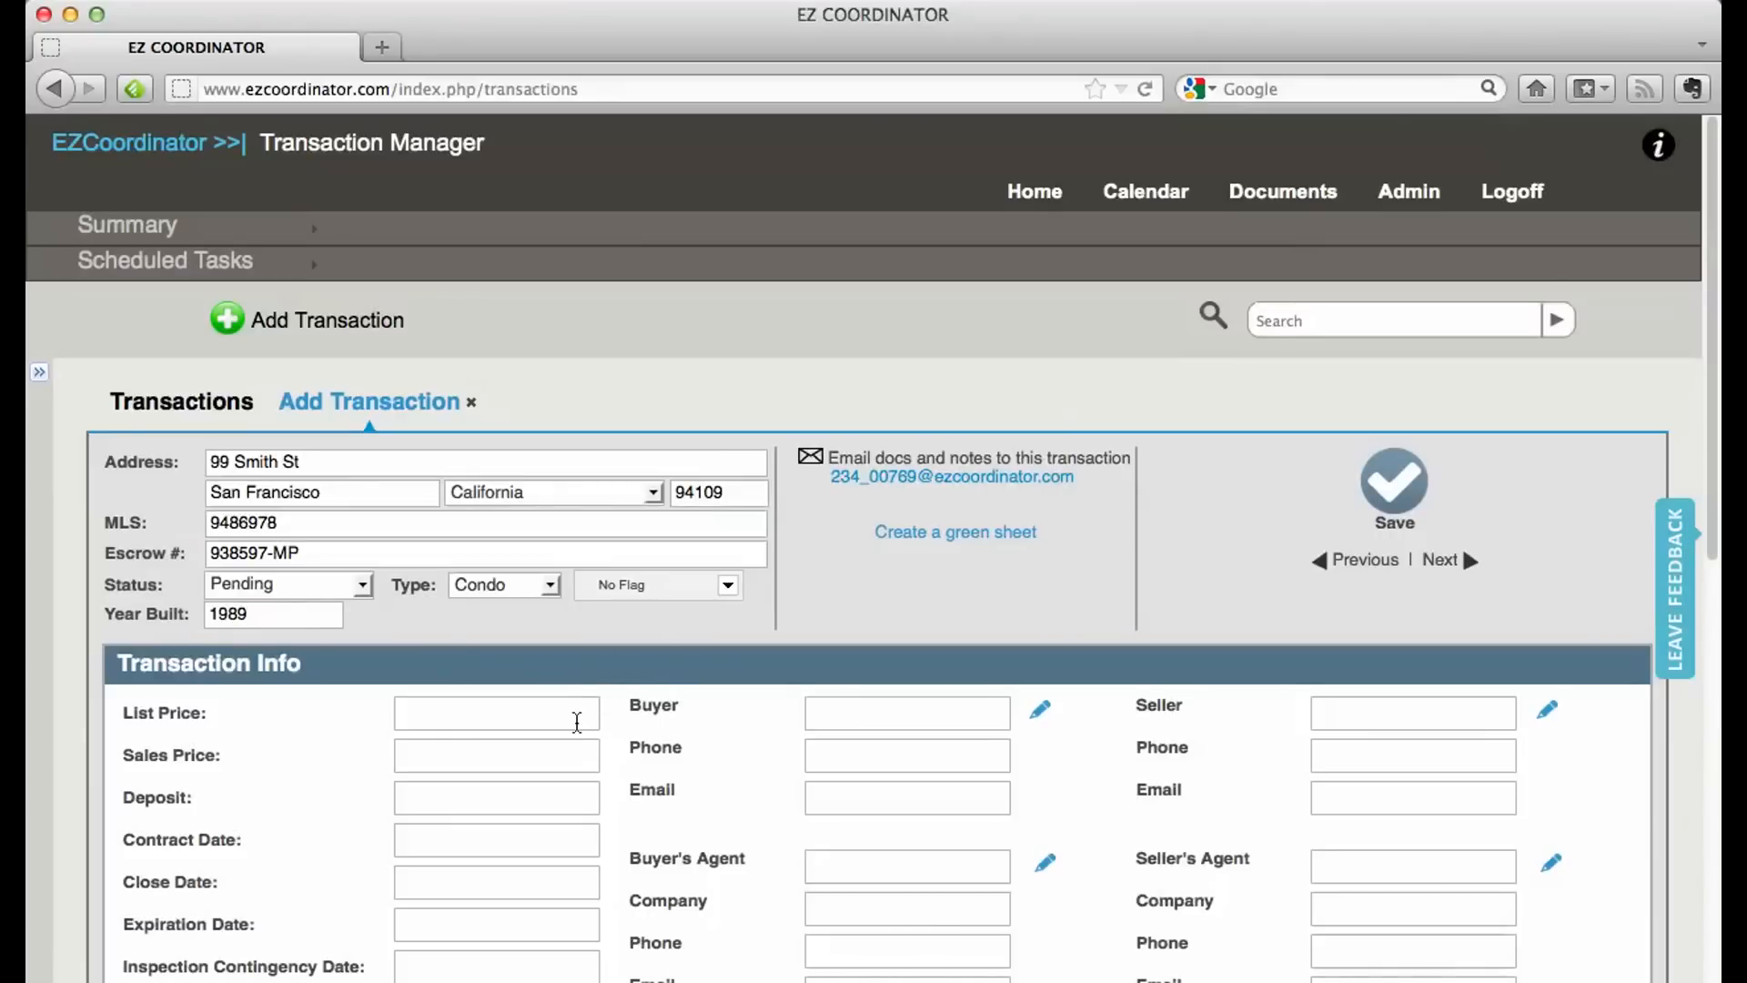
Enter list price 499000, sales price 515000, deposit 5000, contract 05/04/2012, close 05/31/2012.
text(4990)
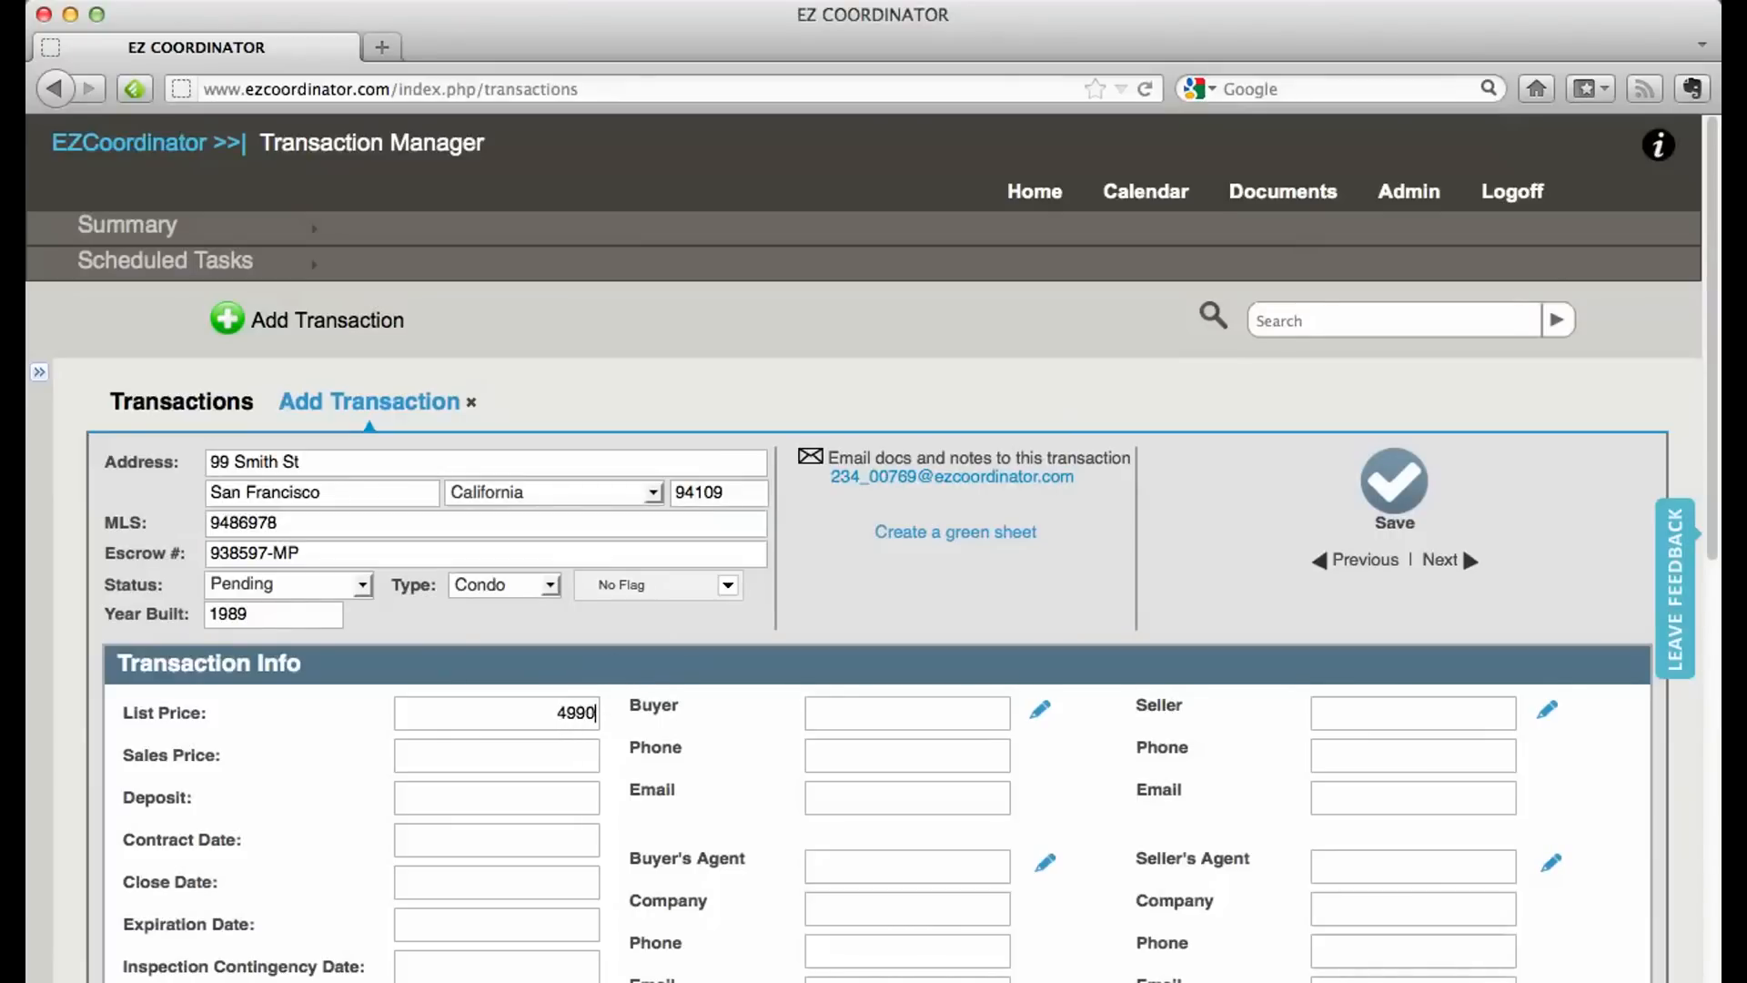
text(515000)
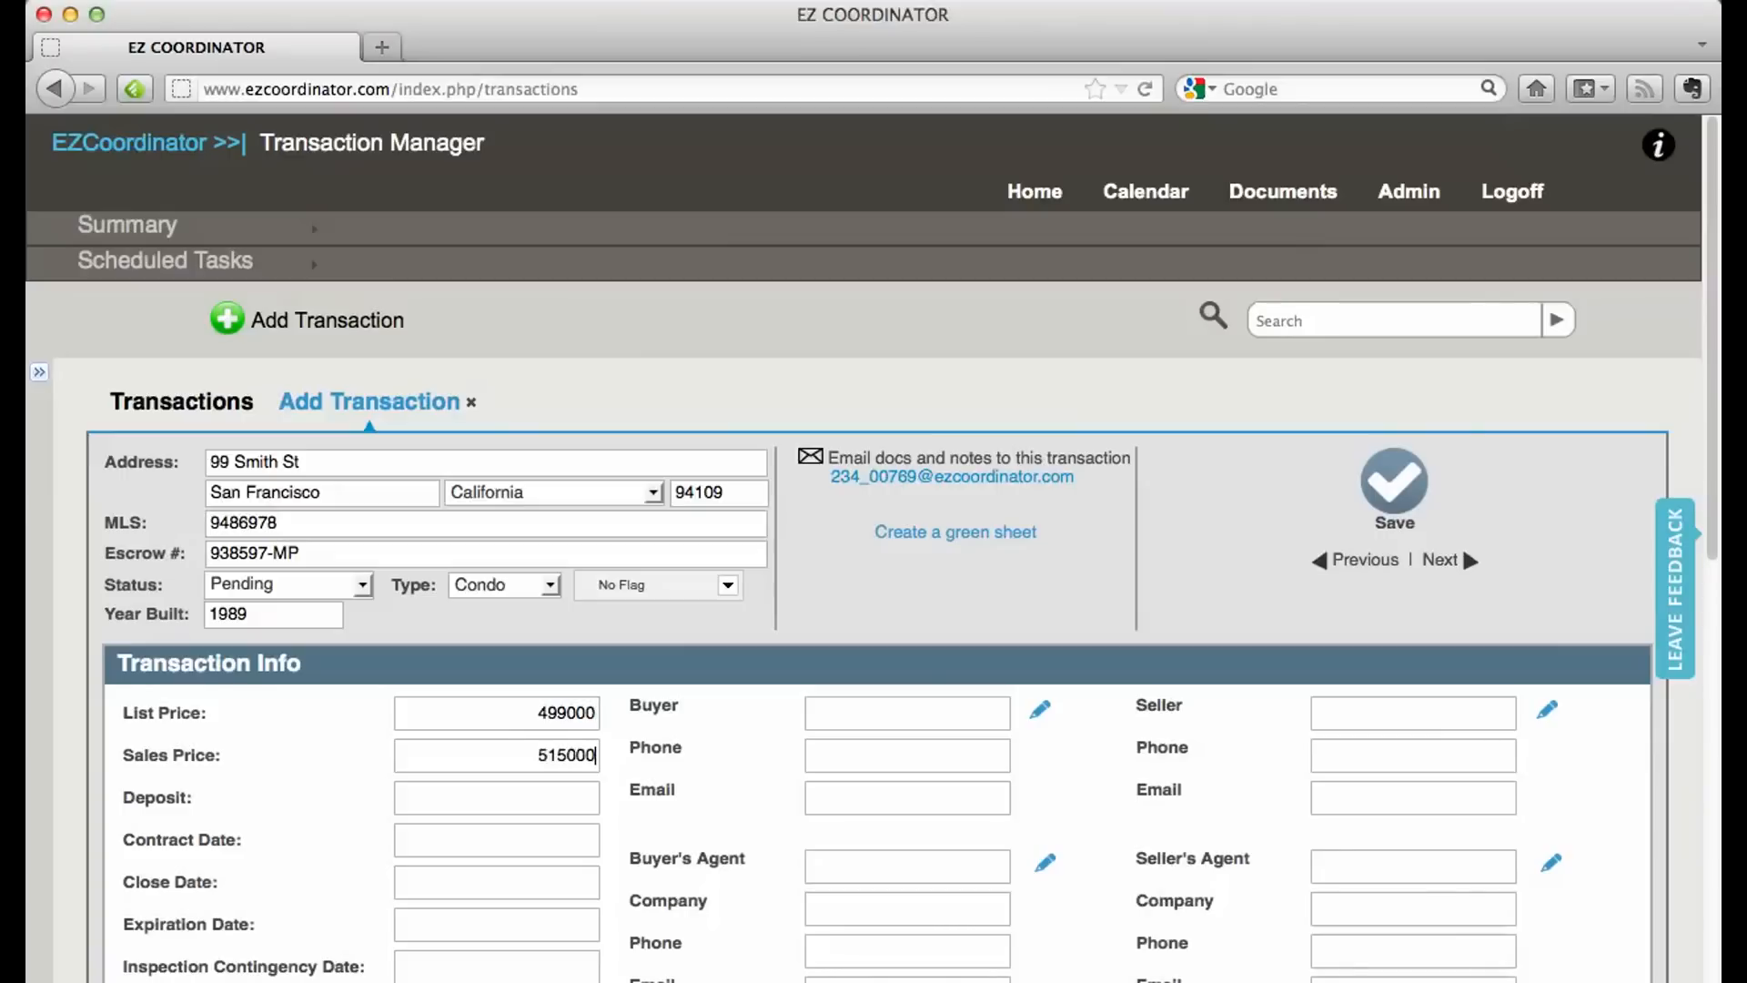
click(495, 839)
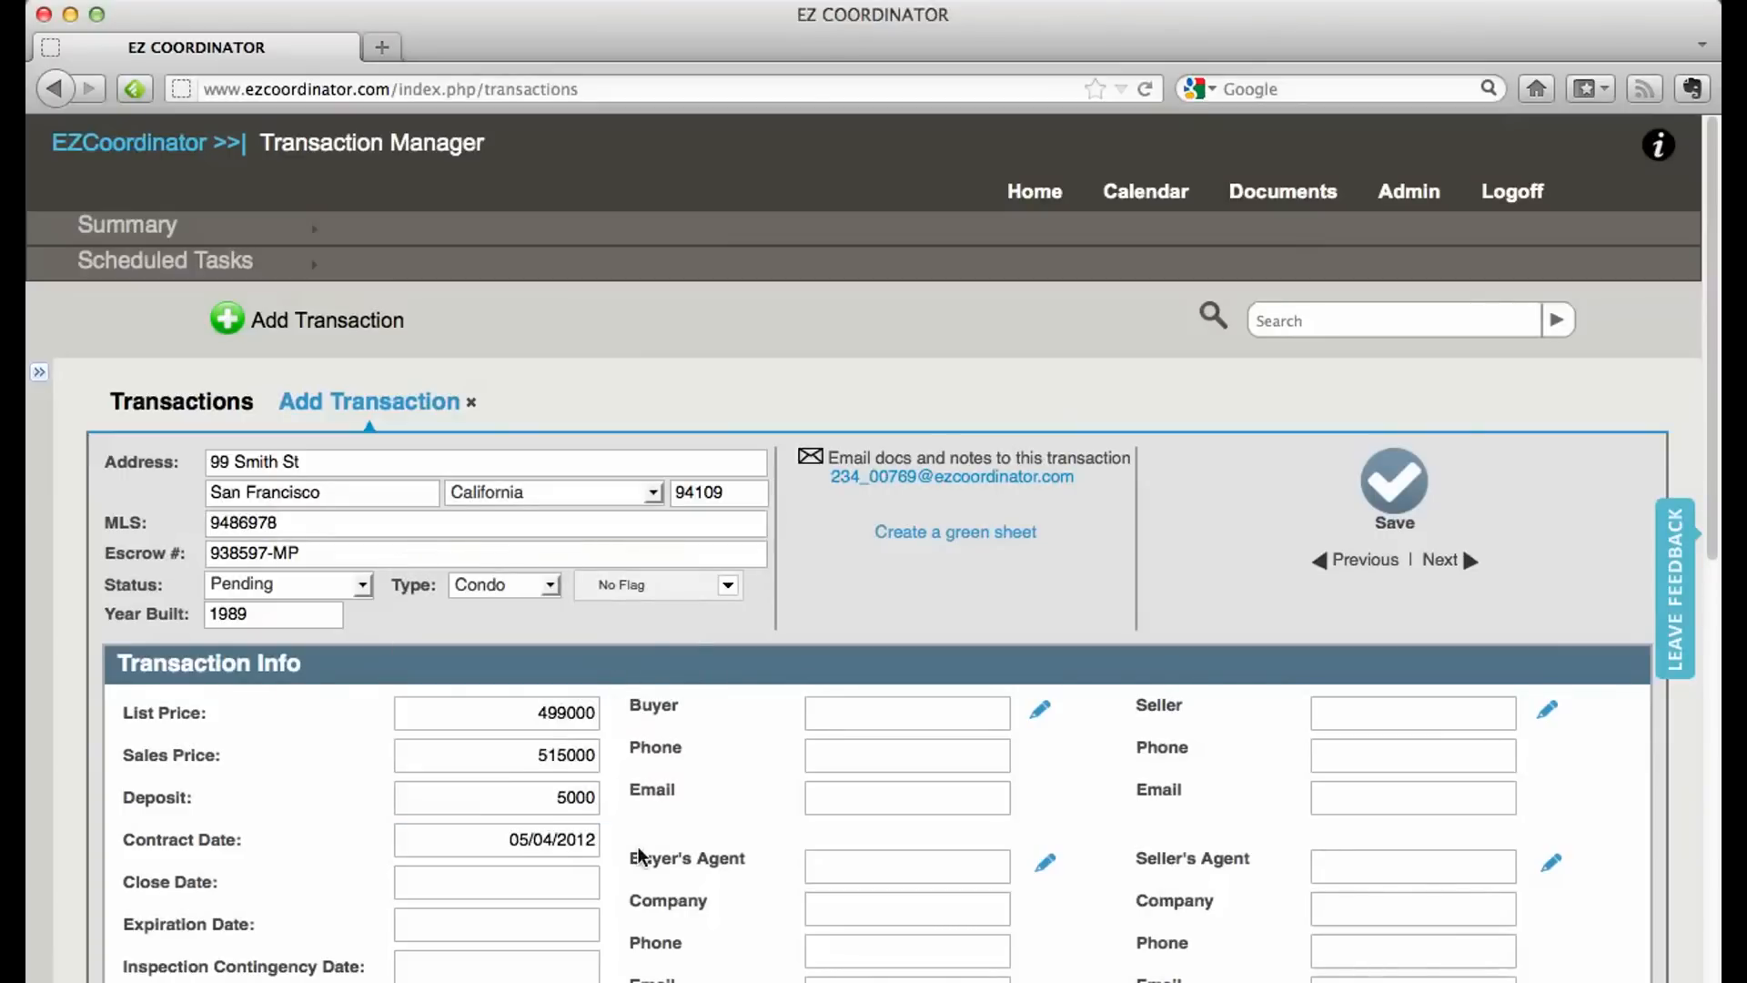
click(496, 839)
text(05/31/2012)
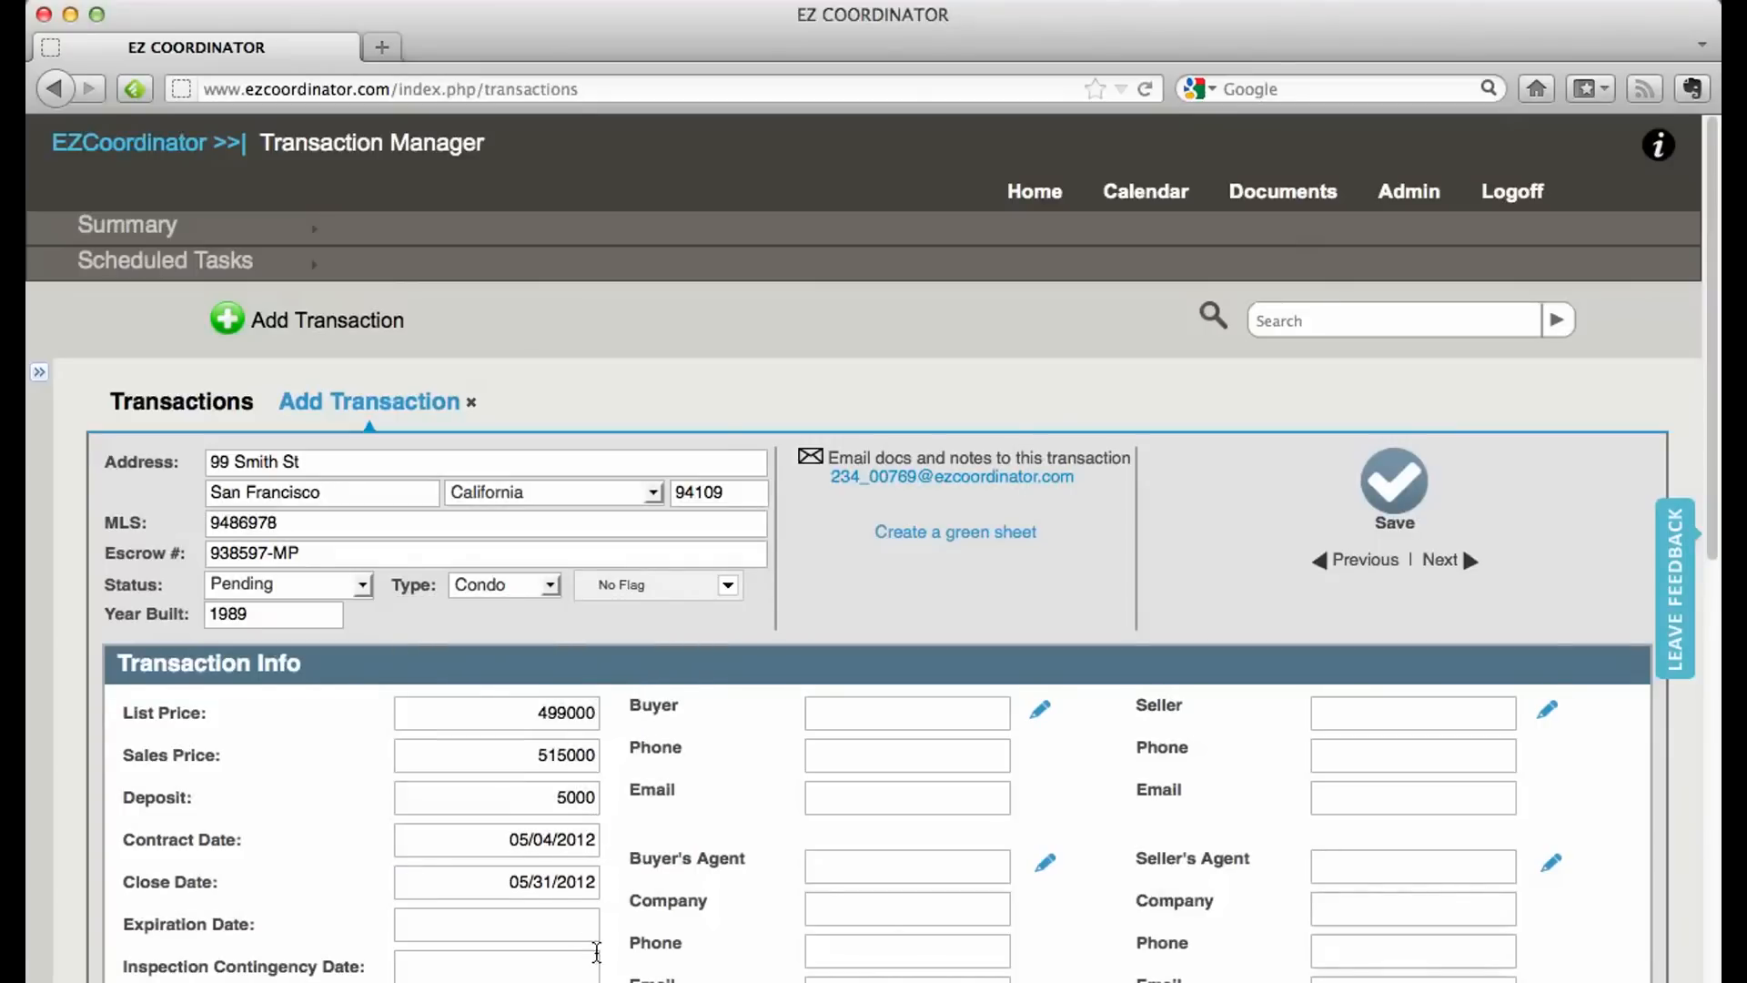
scroll(down, 3)
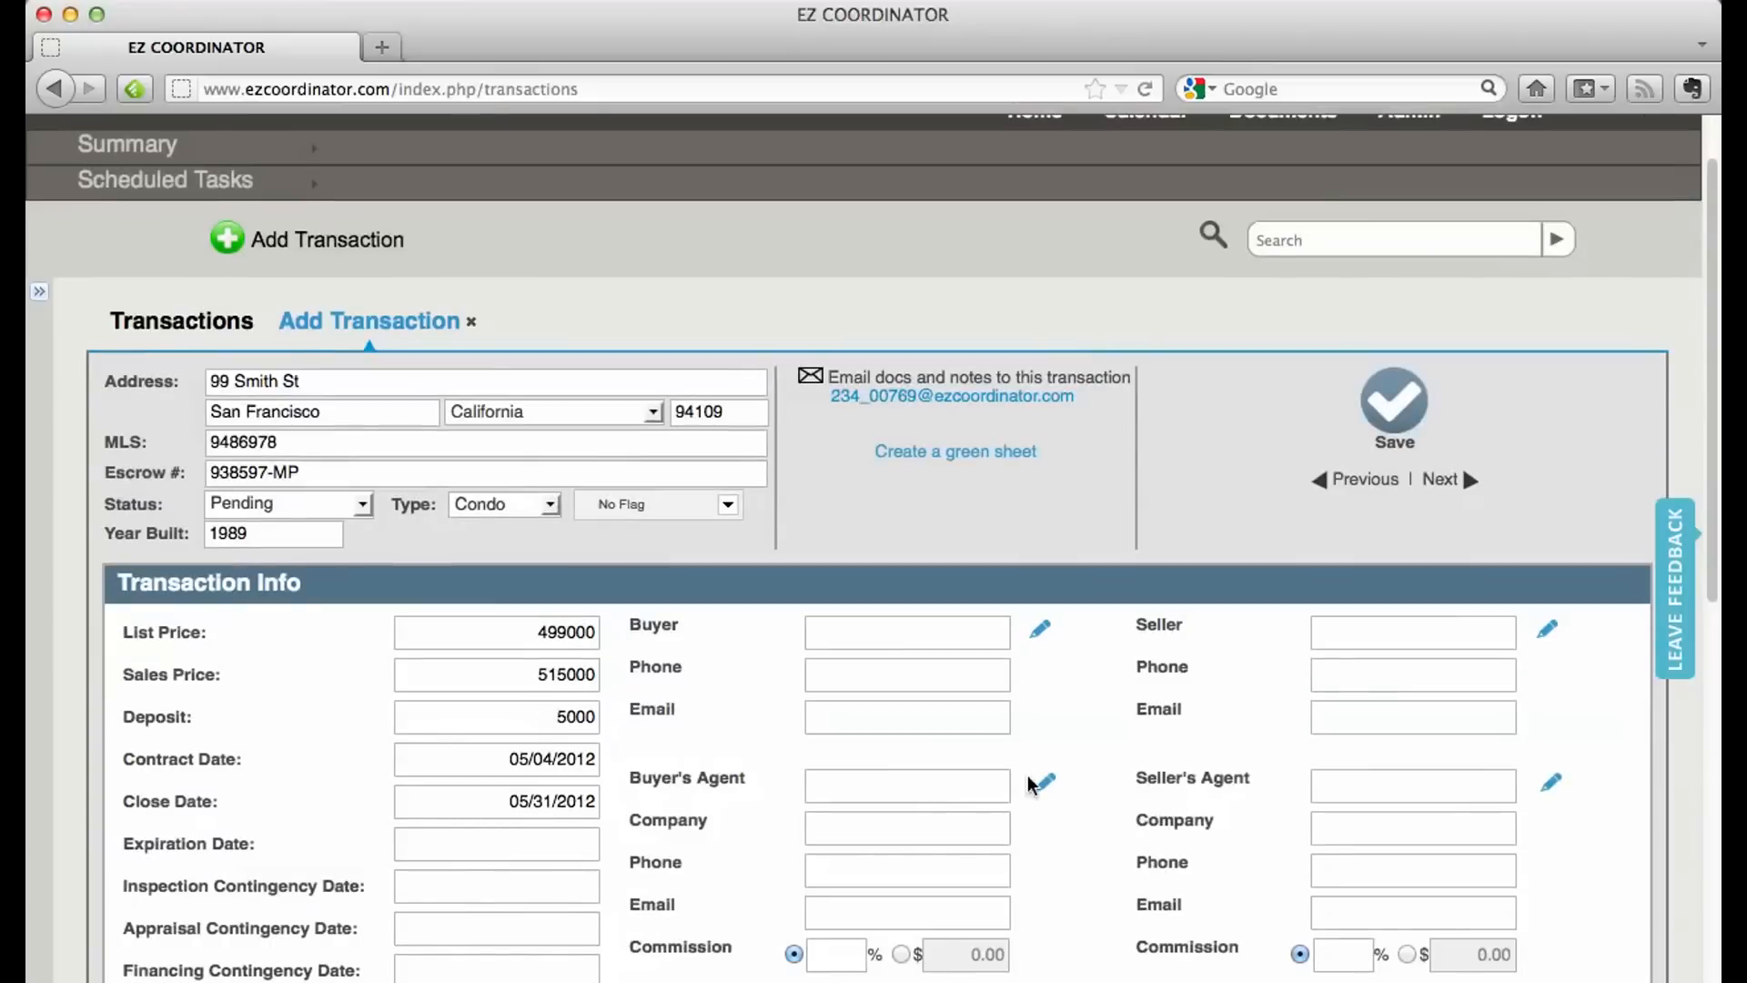
click(495, 759)
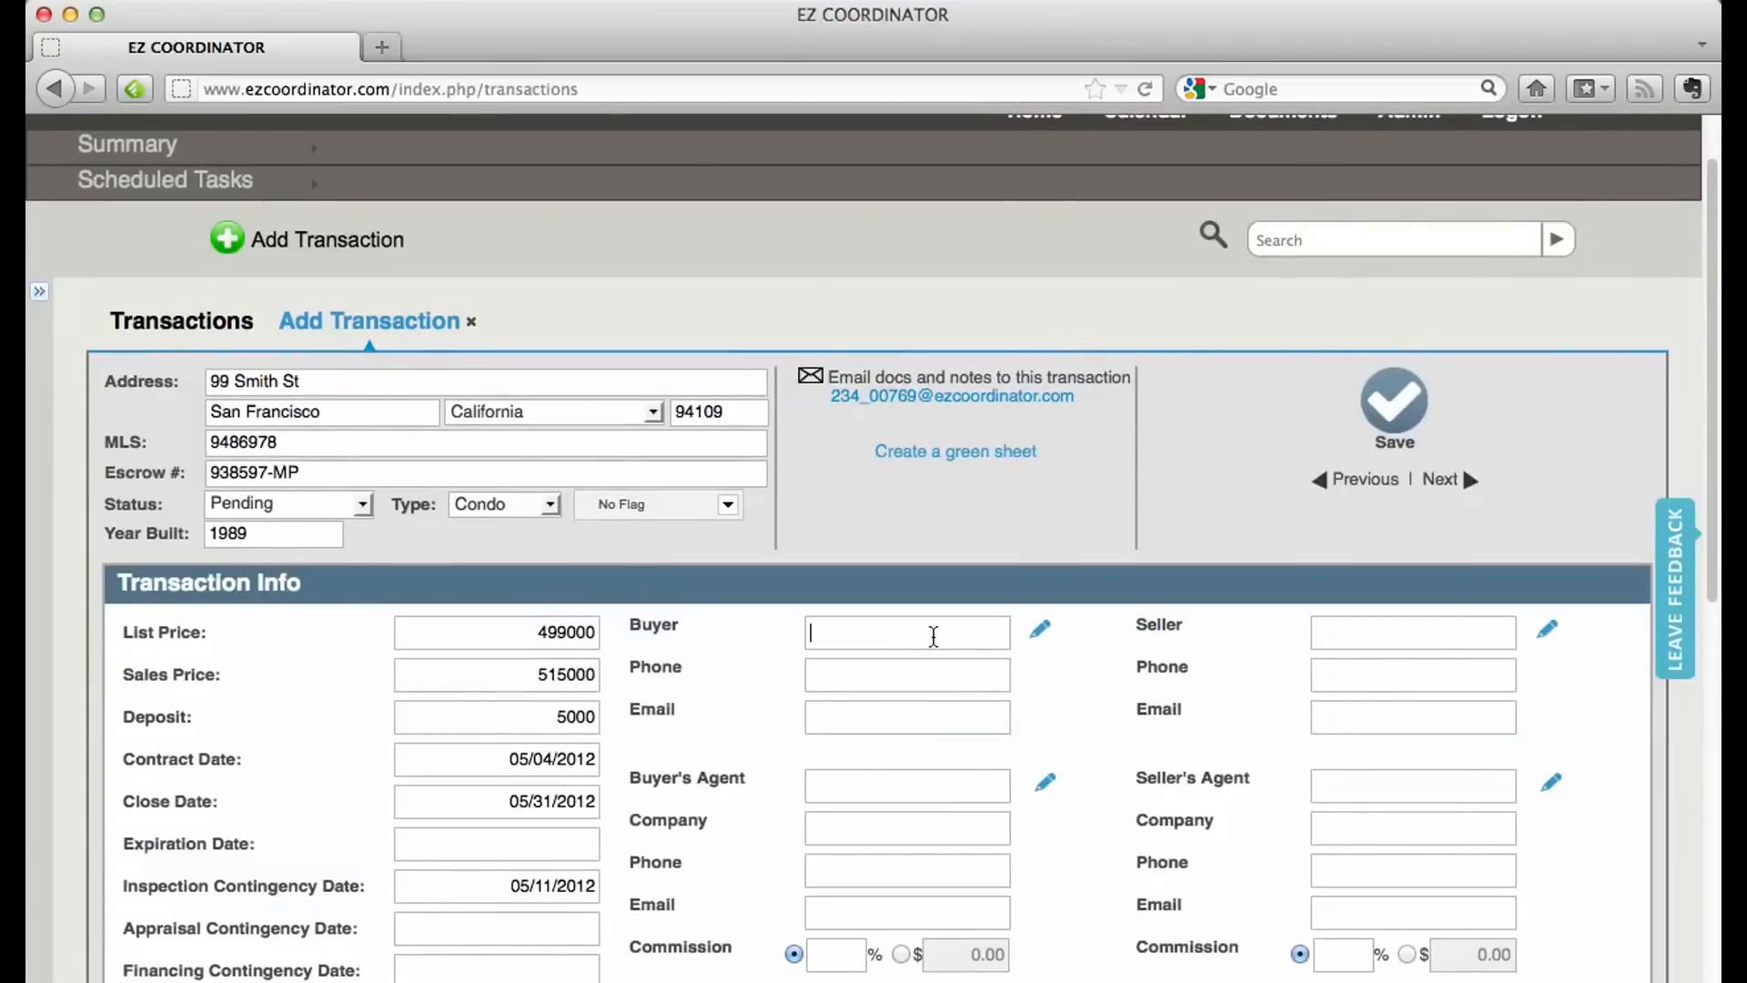
text(John Doe)
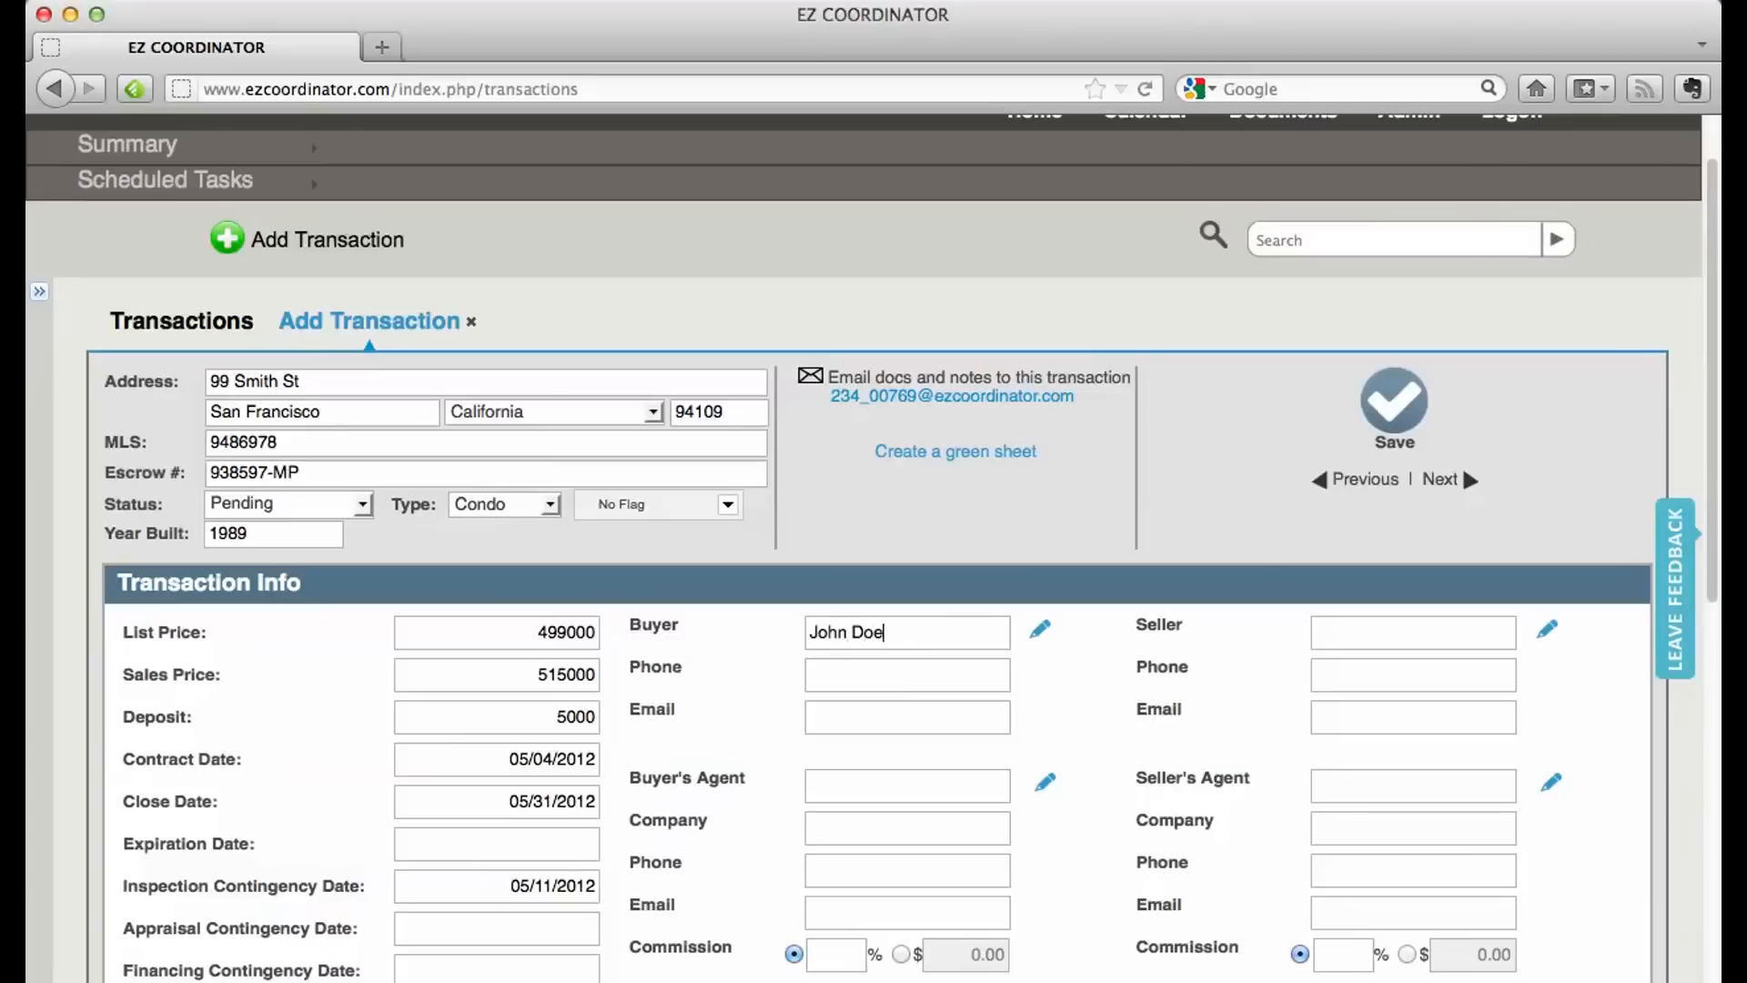
text((555) 958-9586)
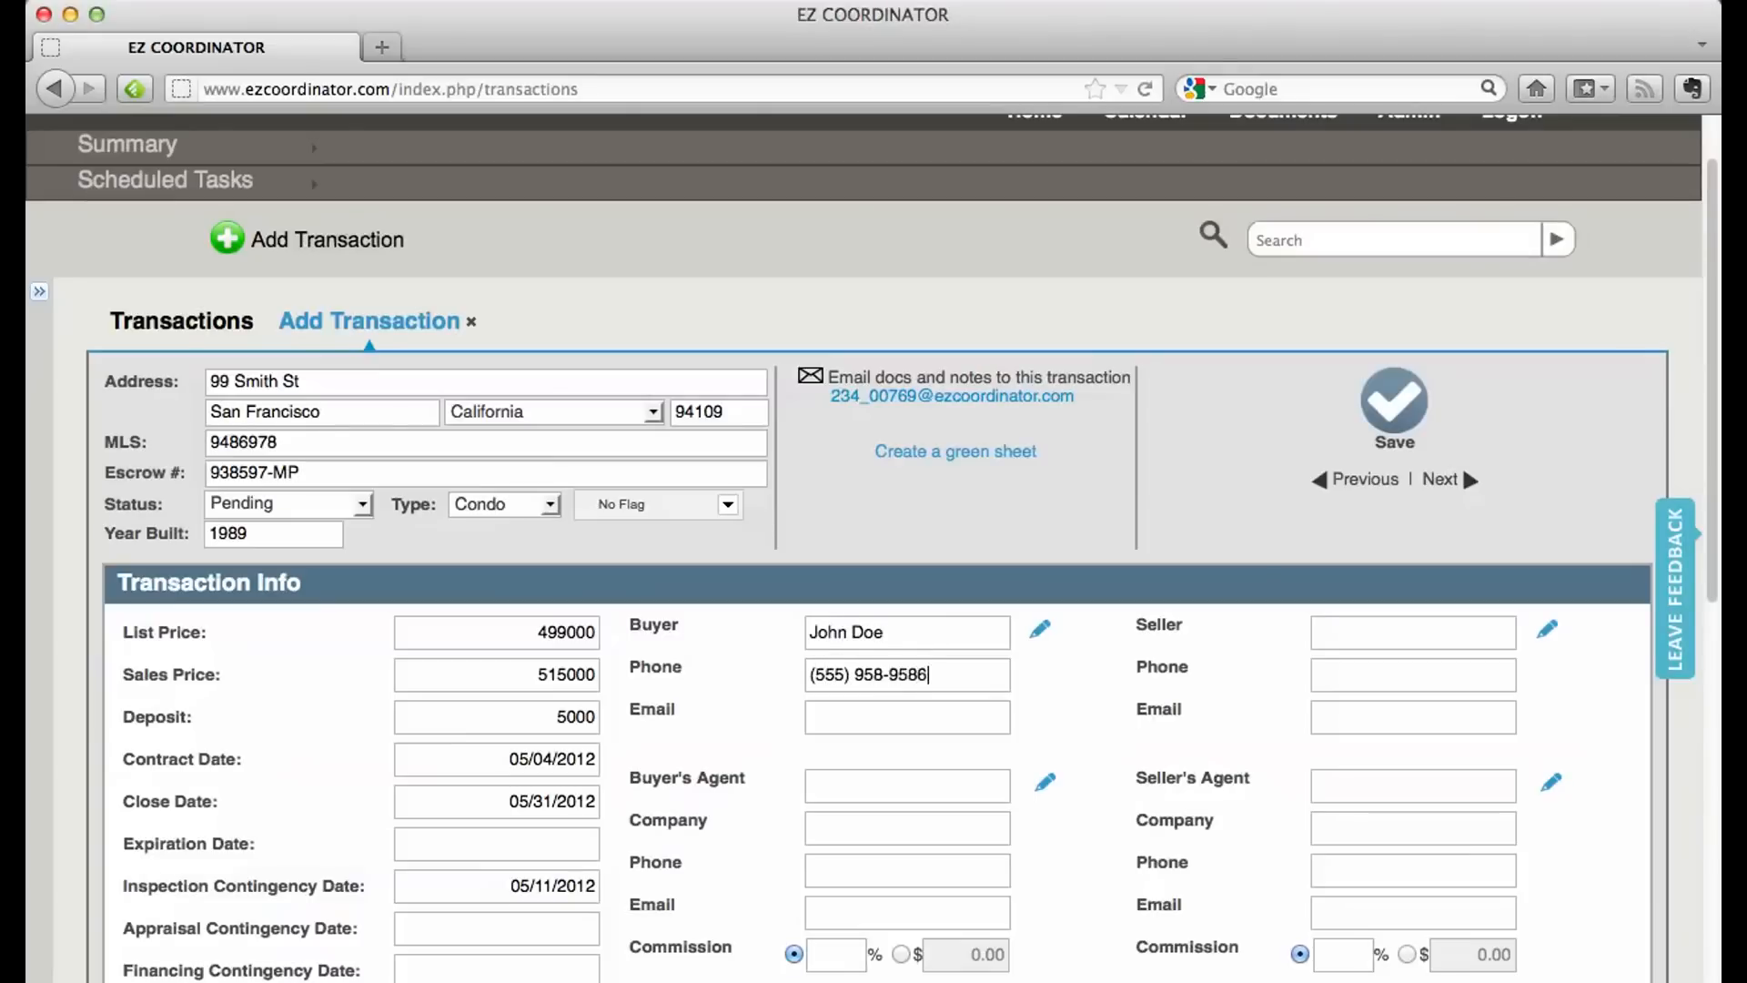
text(johne)
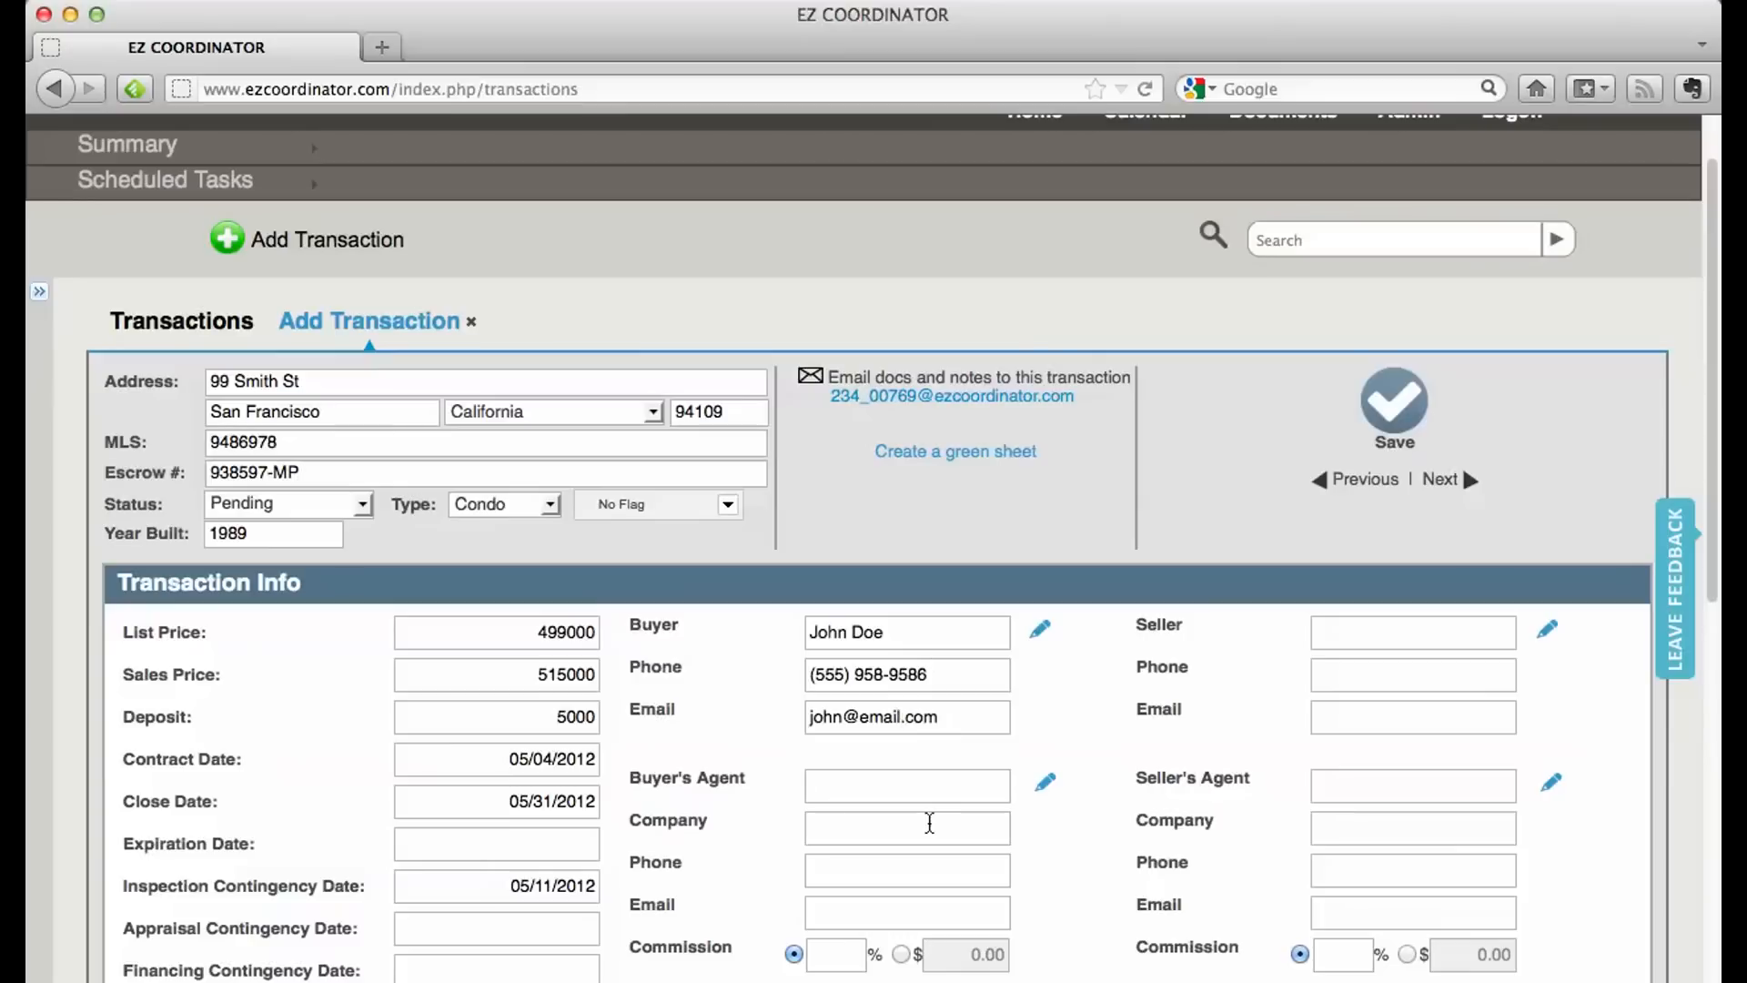
click(907, 786)
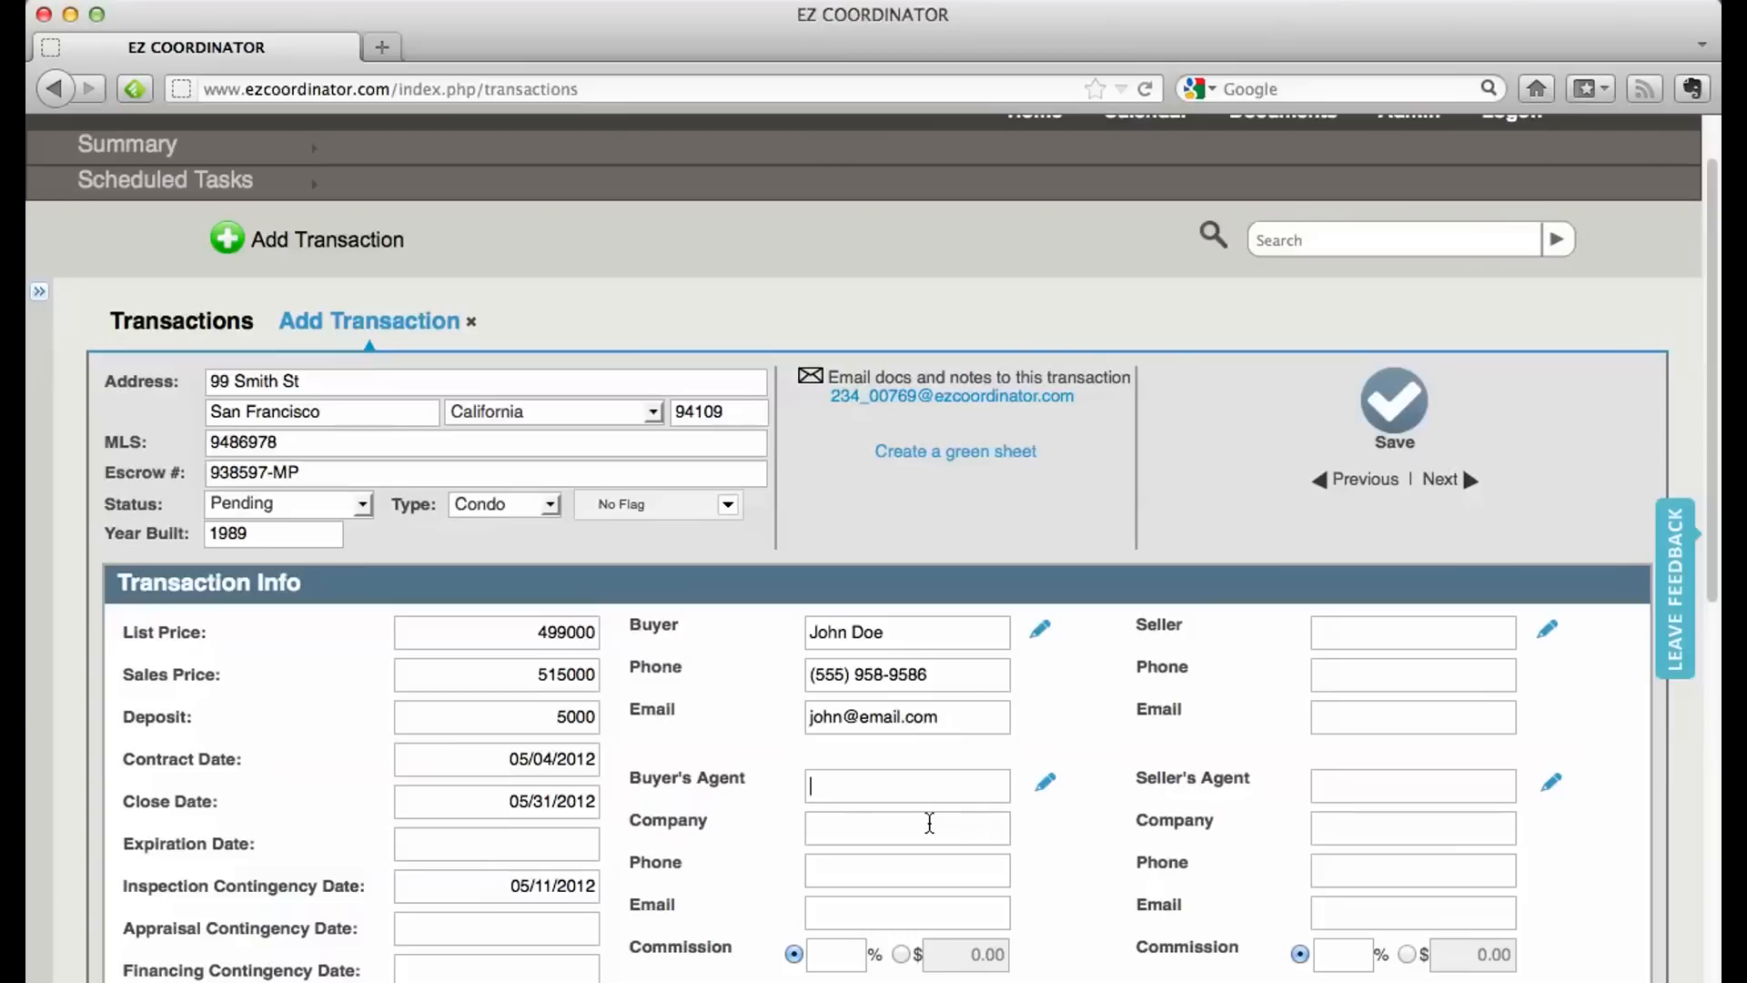
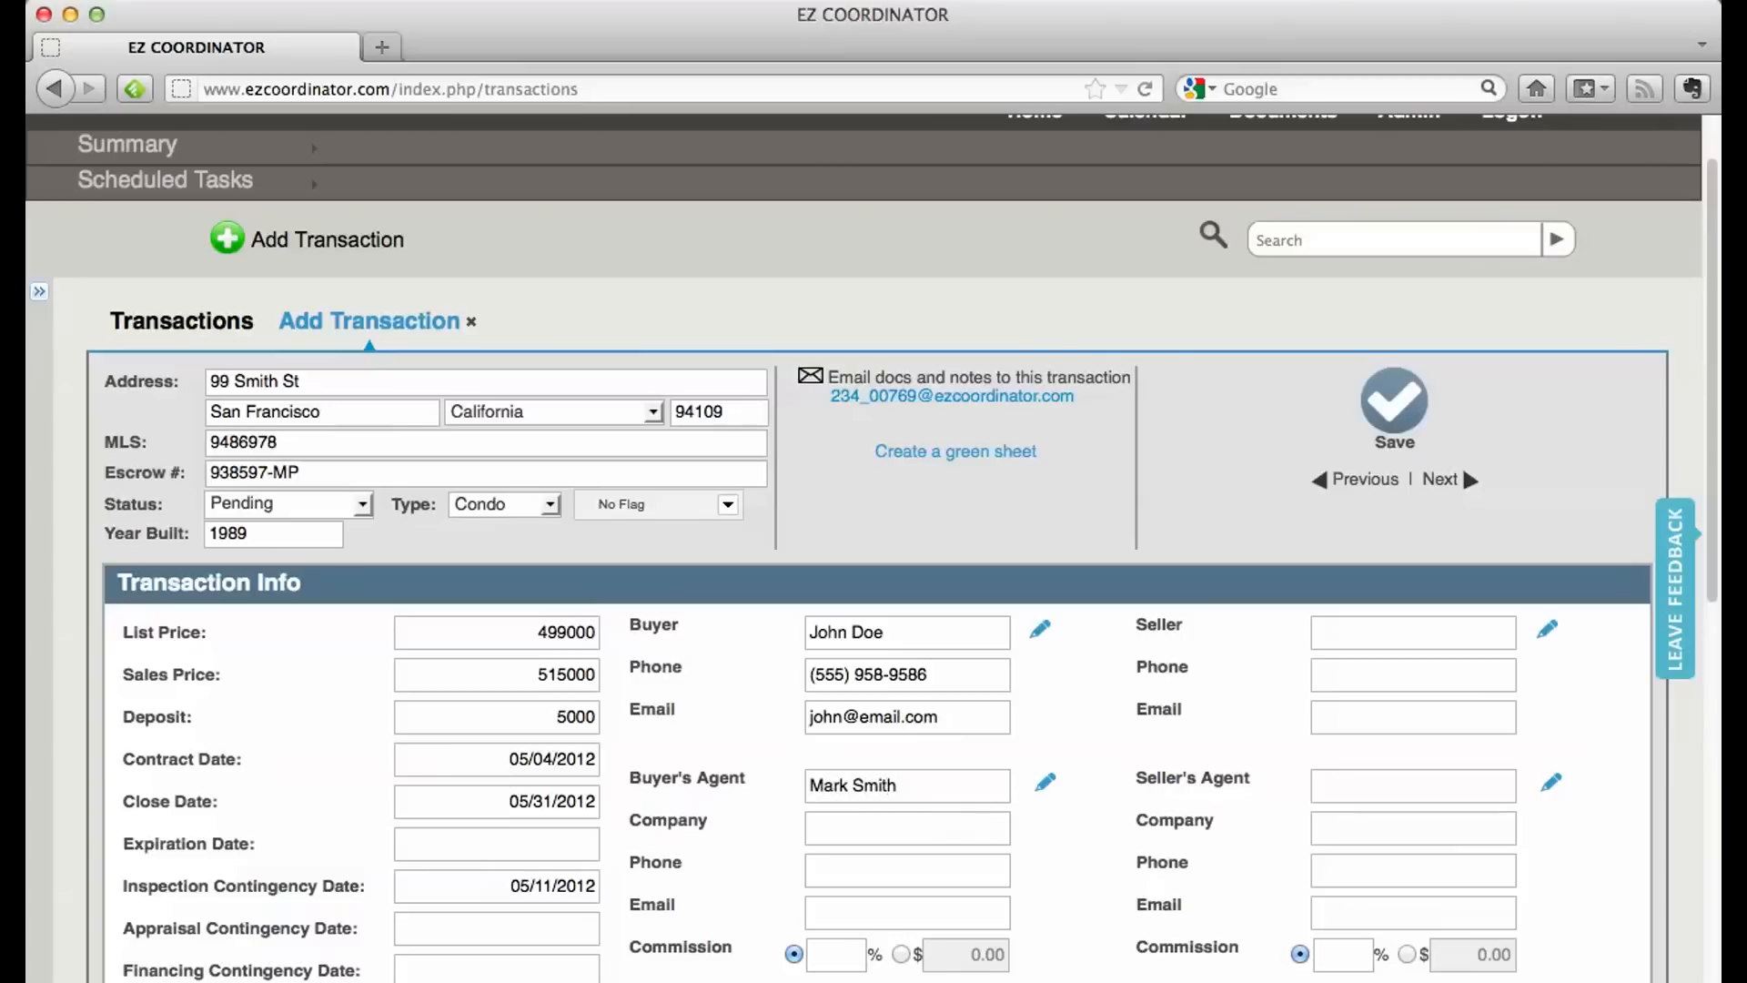
text(Town Real Es)
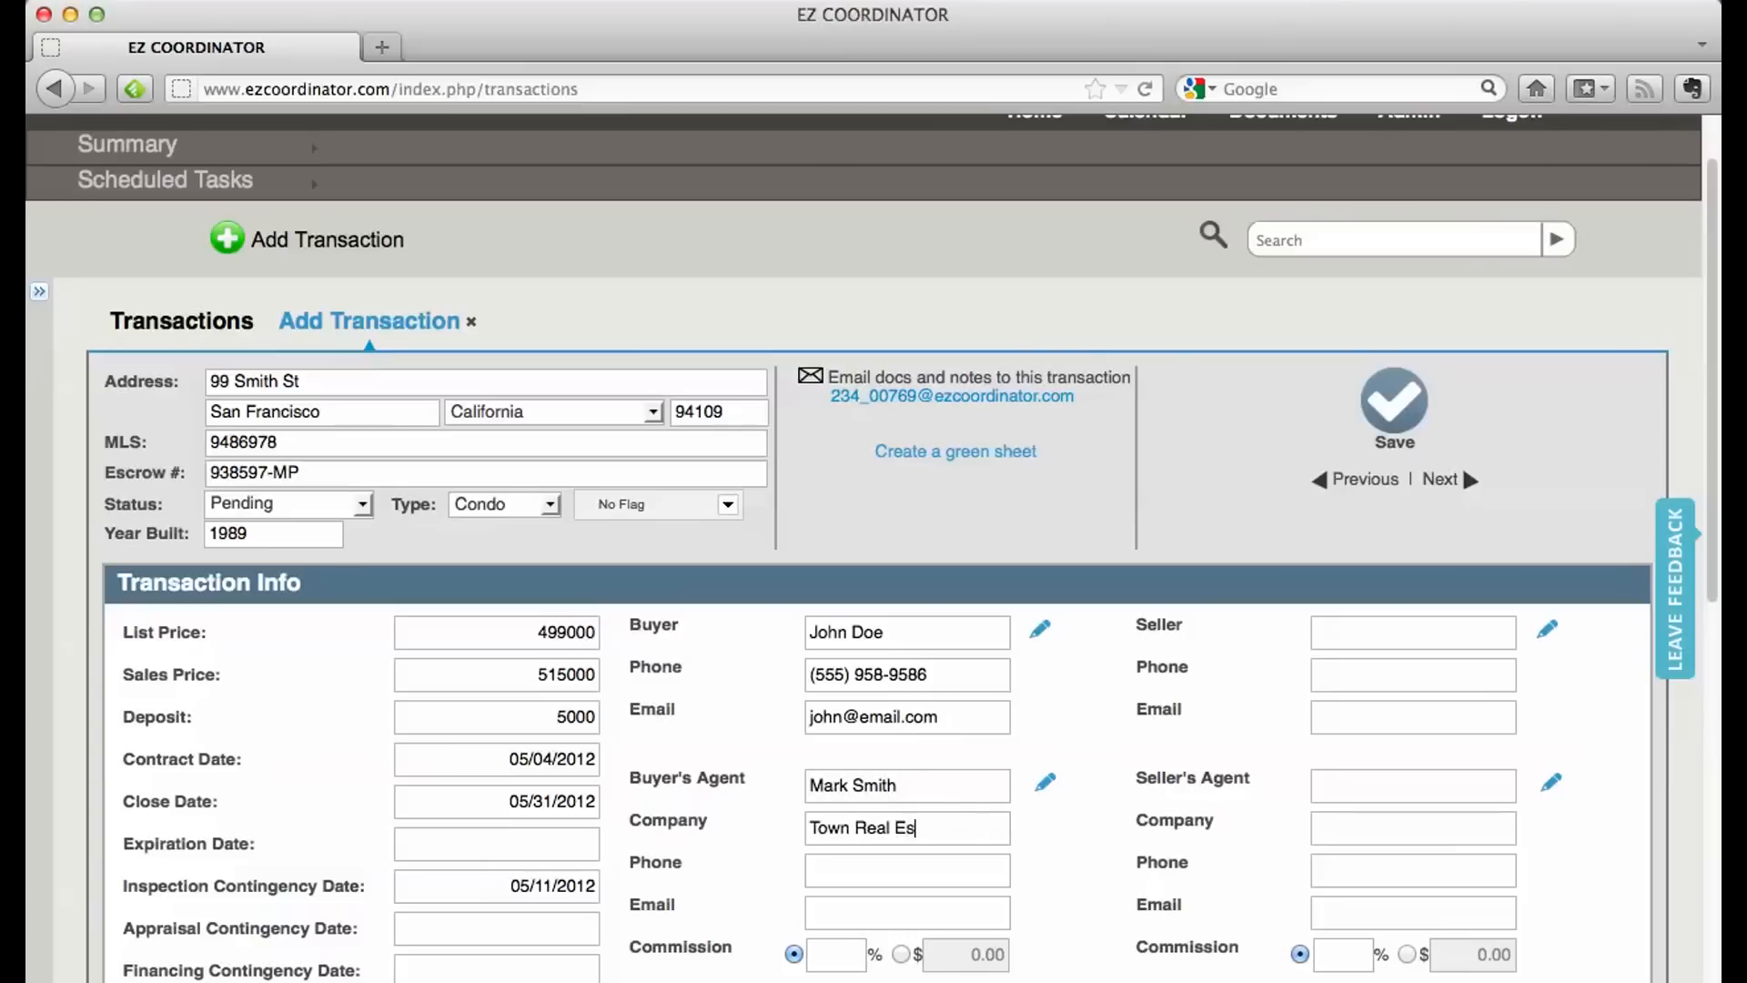
text((555) 948-6766)
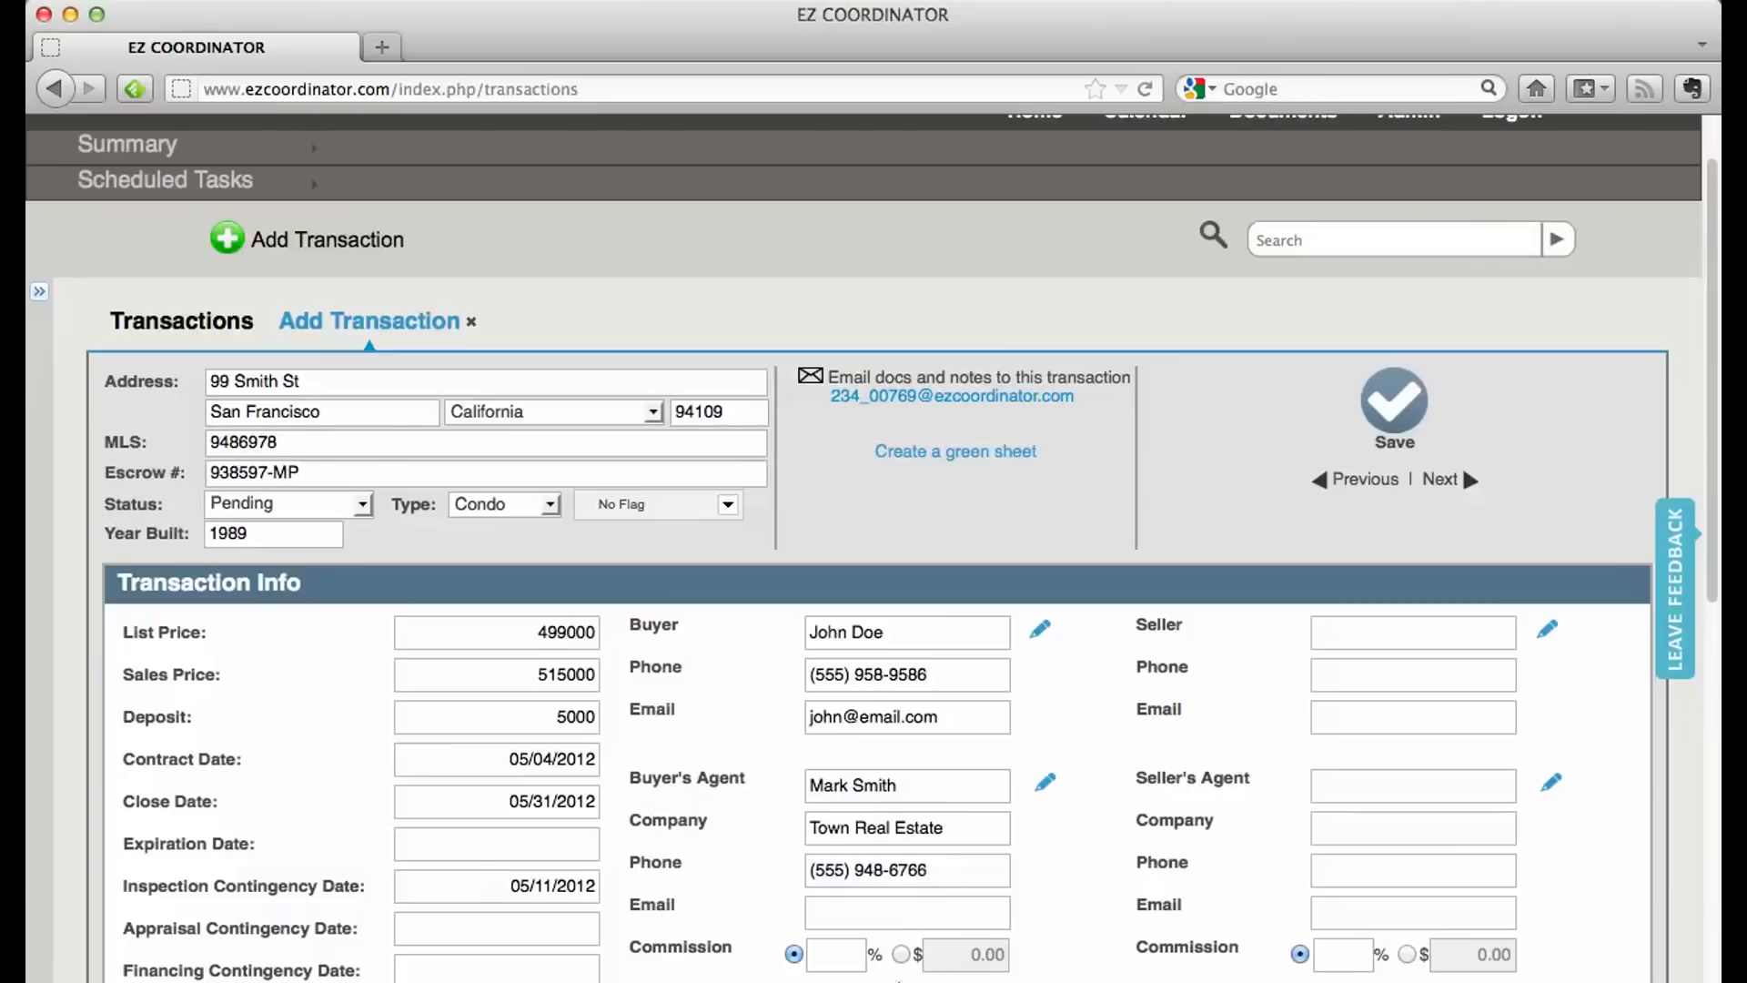
text(3)
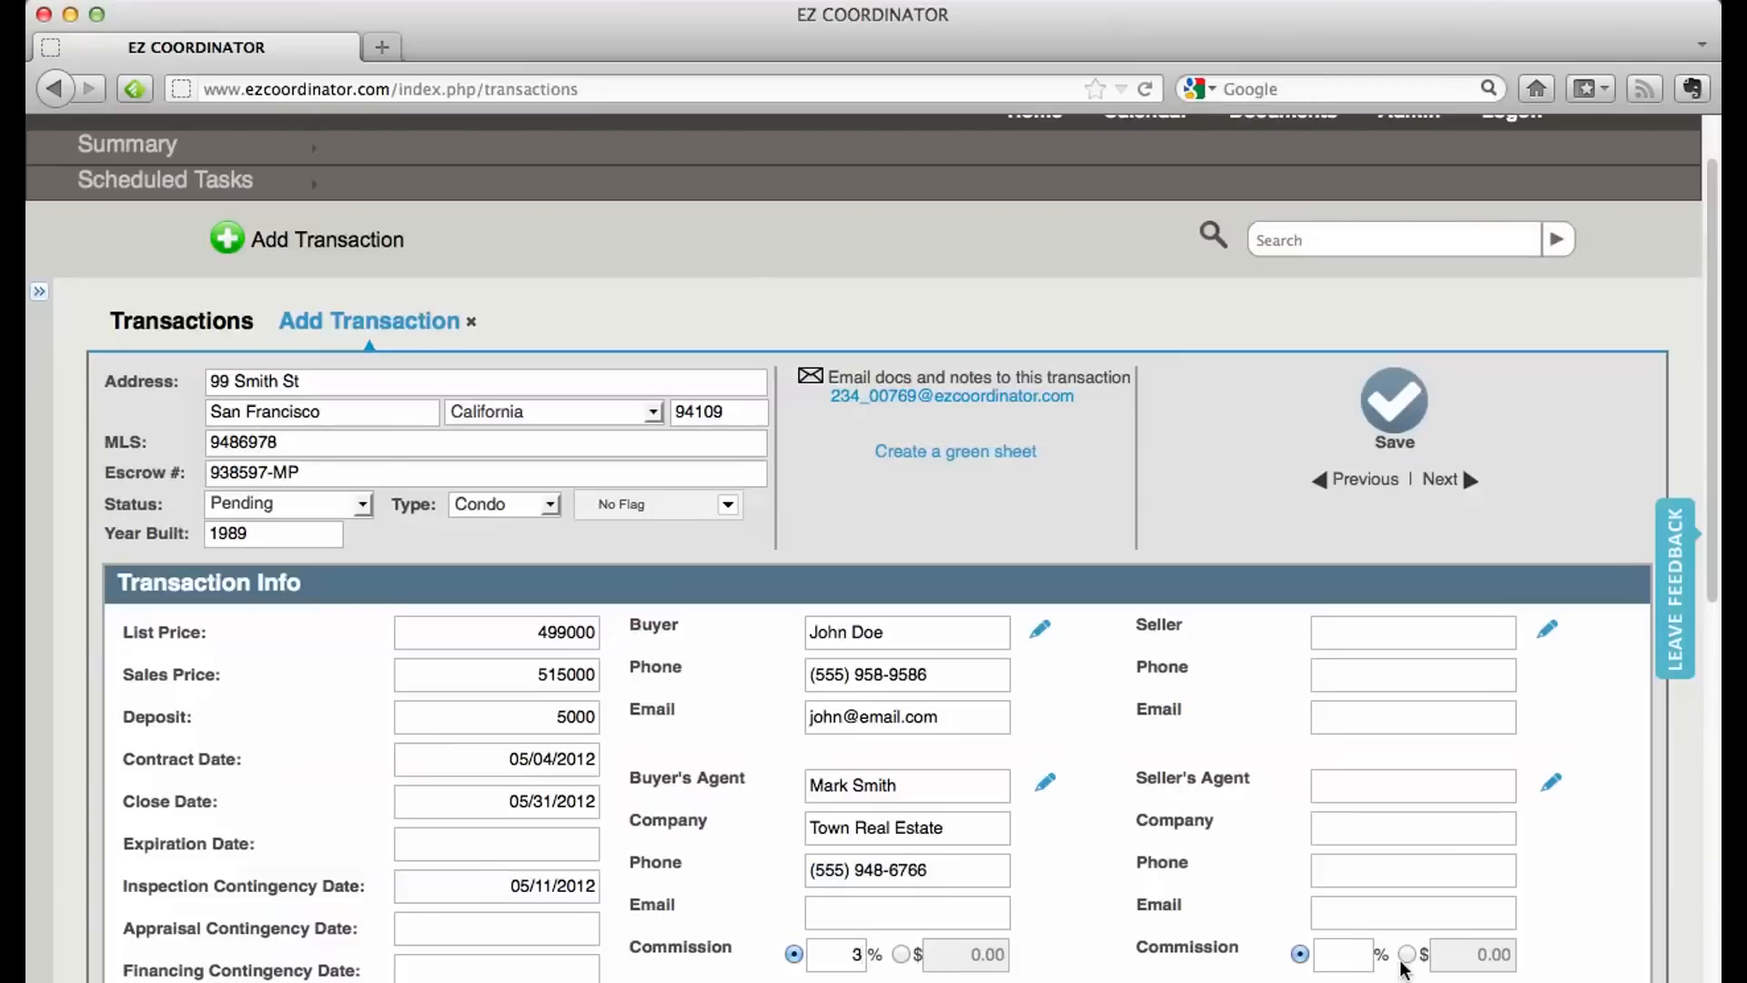
text(3)
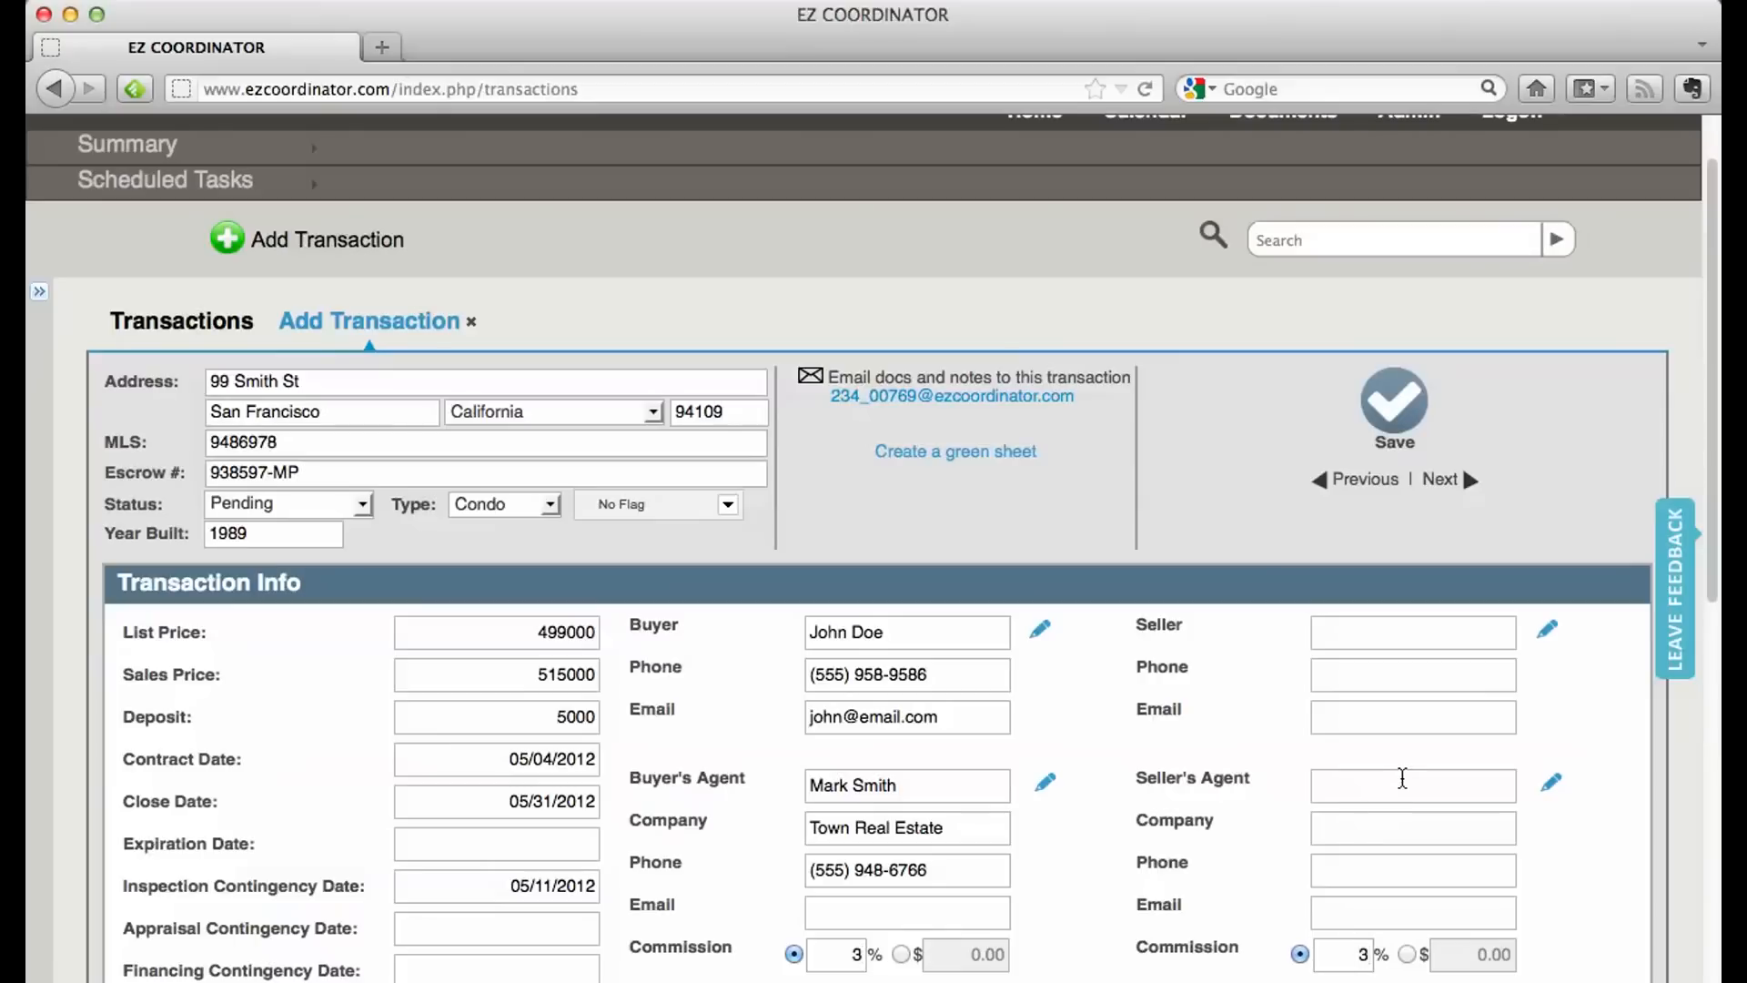
text(John Smith)
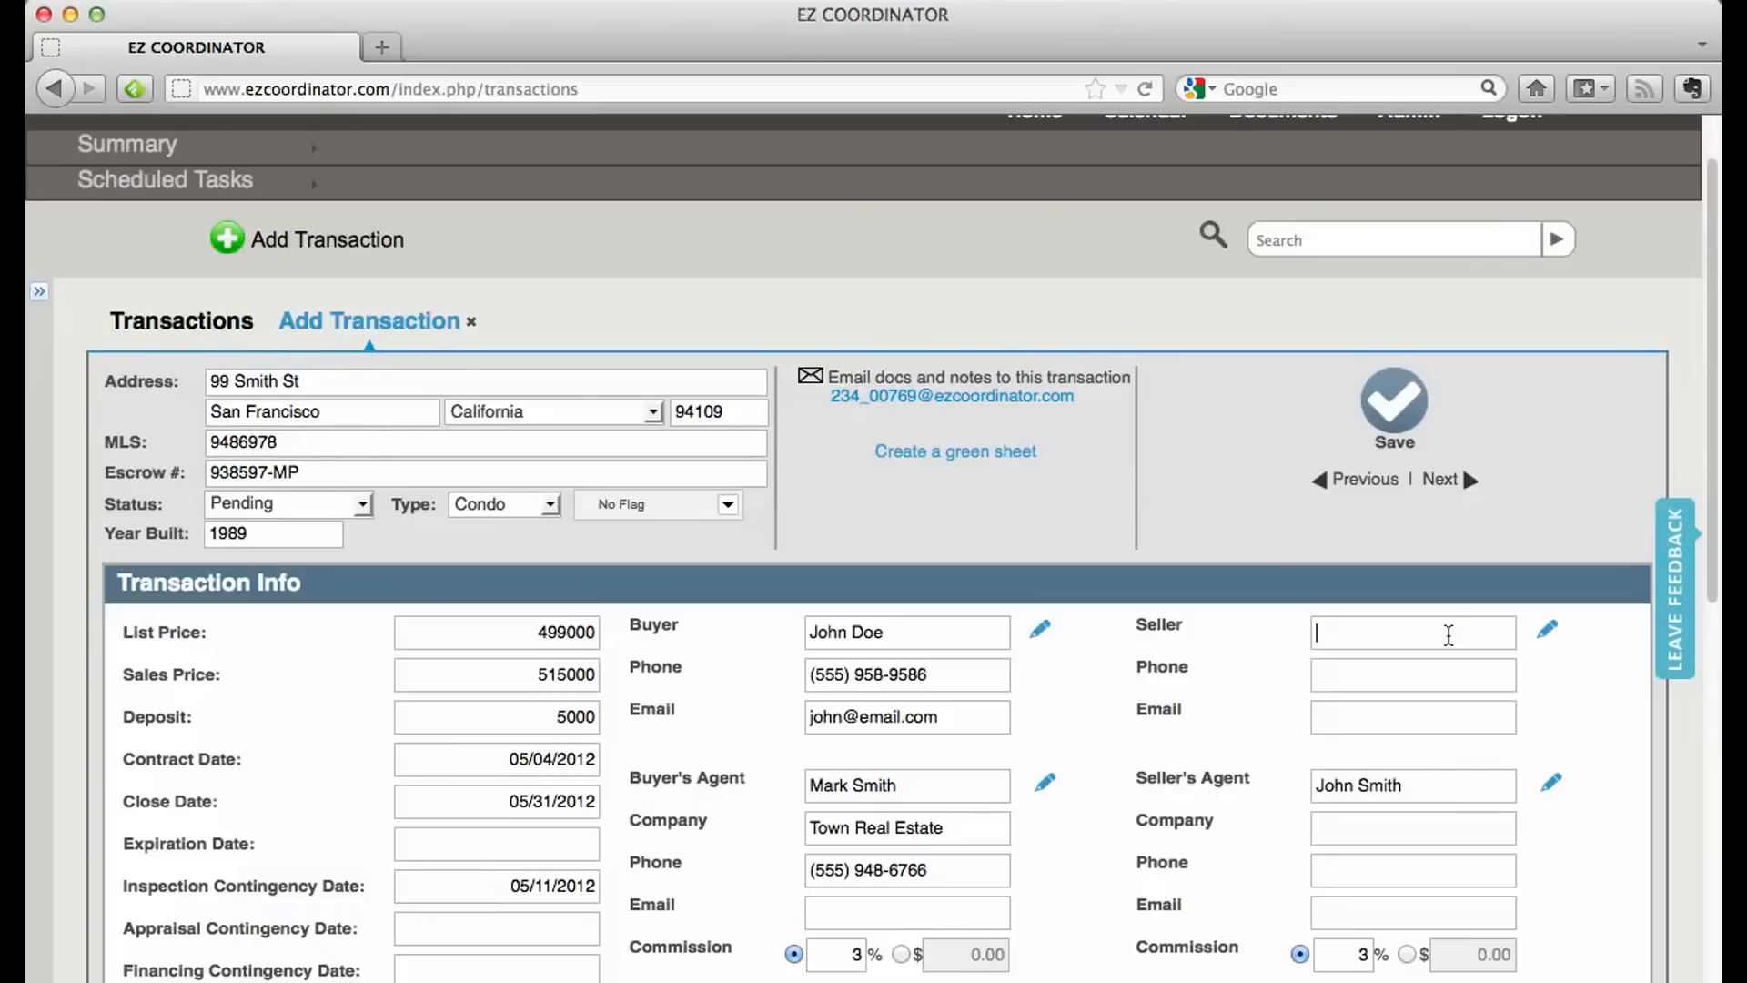
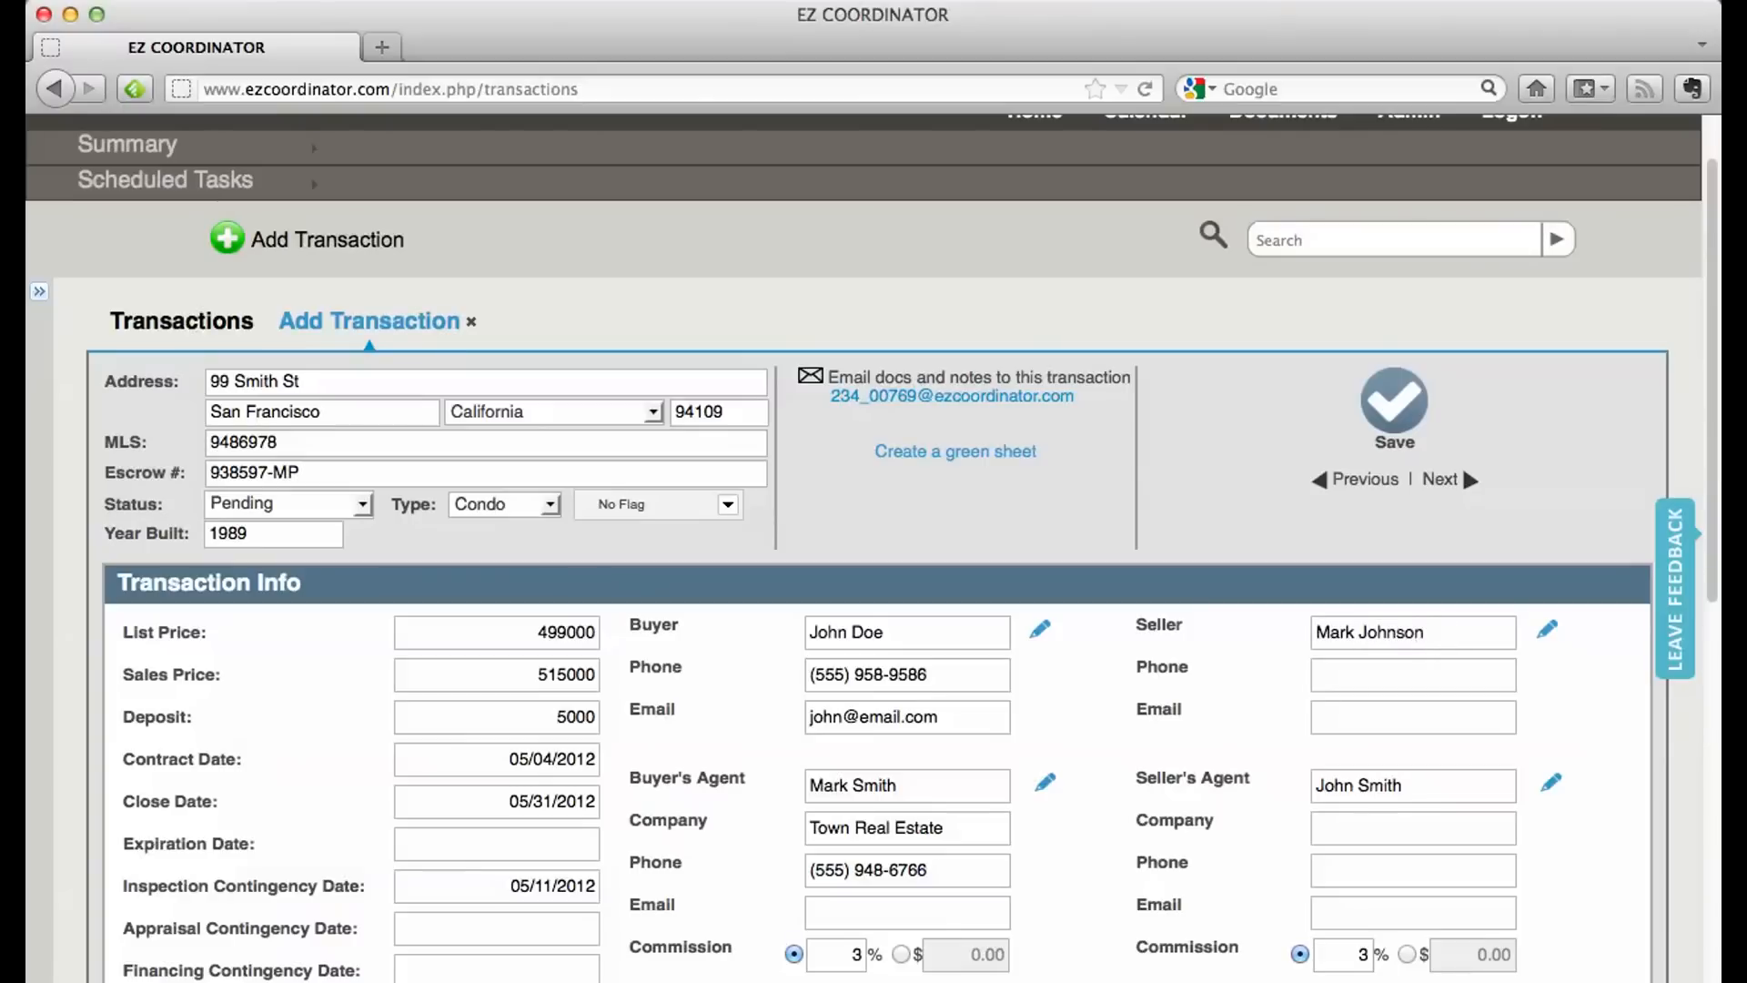
scroll(down, 3)
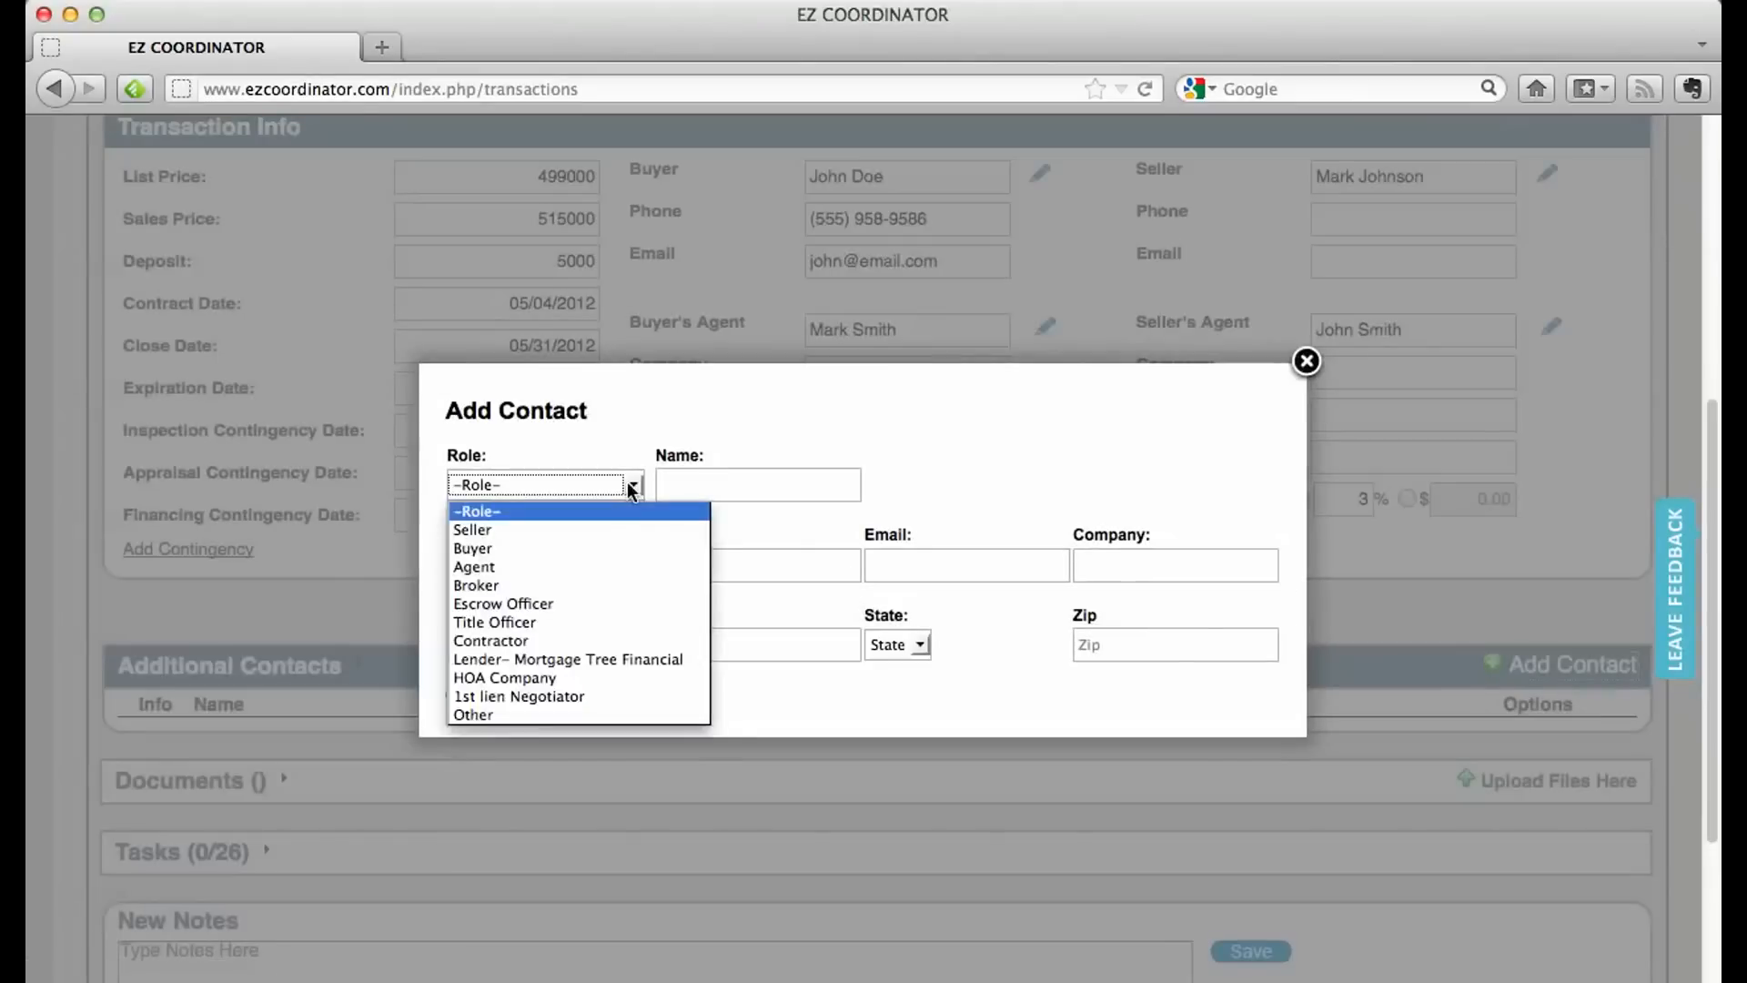
mouse_move(609, 585)
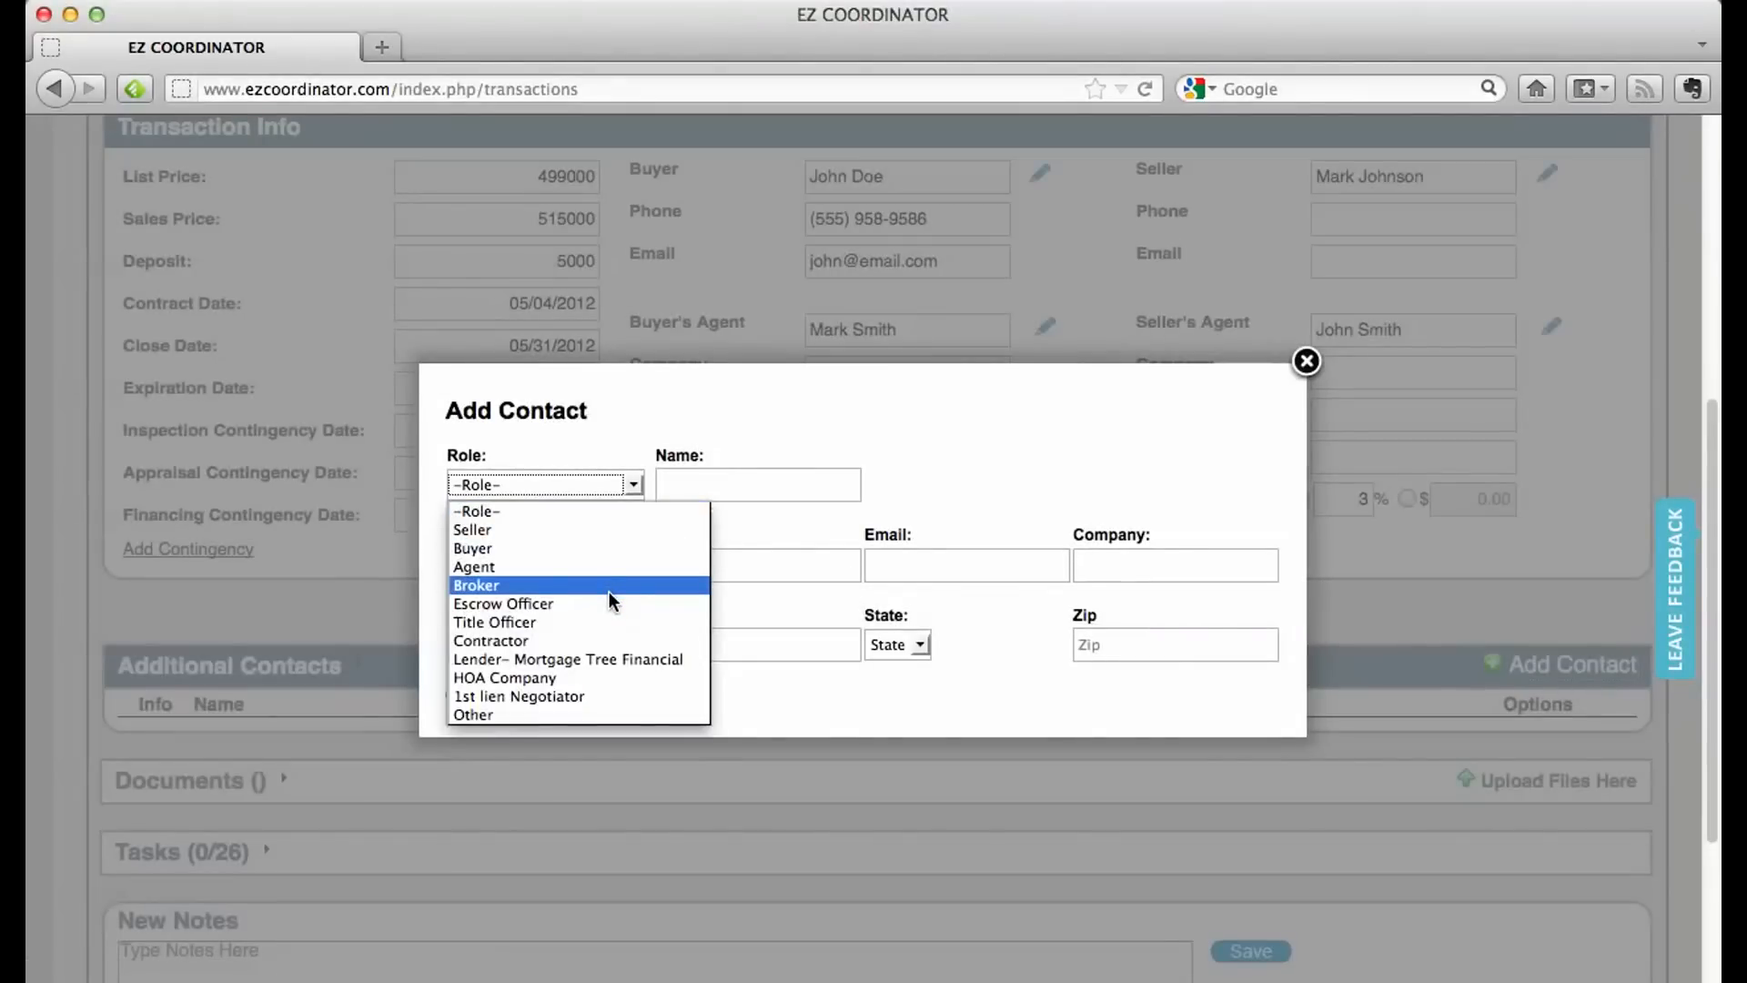
click(502, 602)
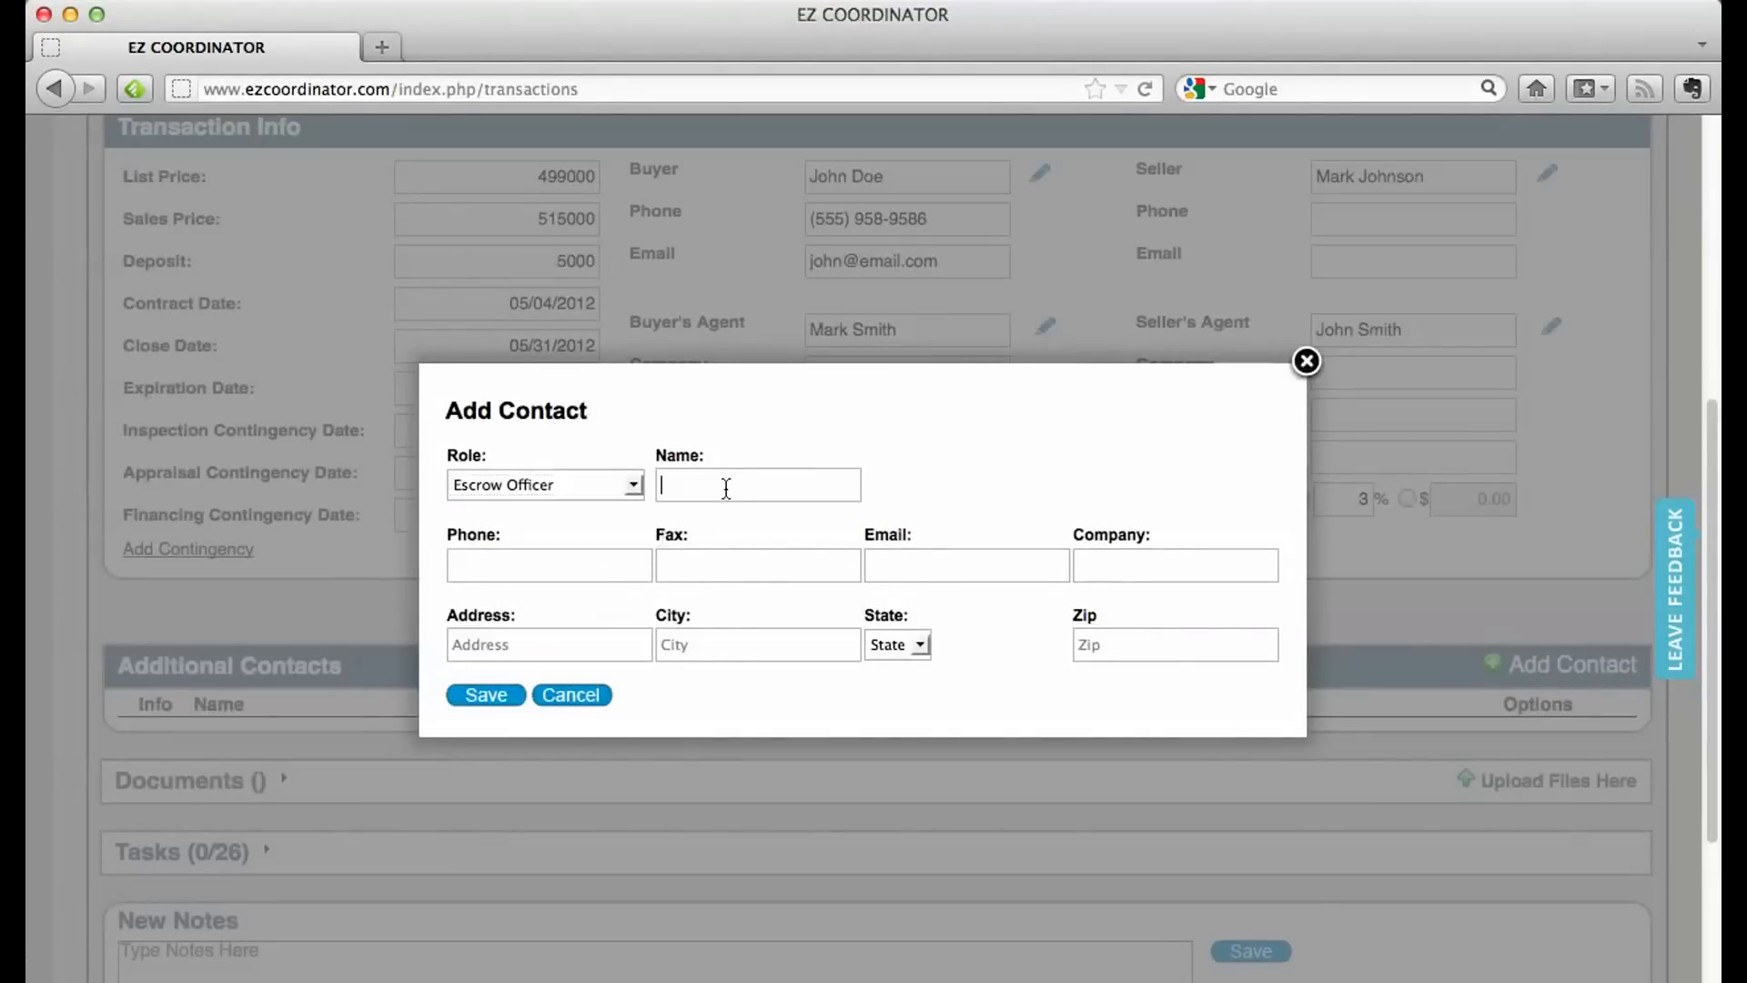
text(Shelly P)
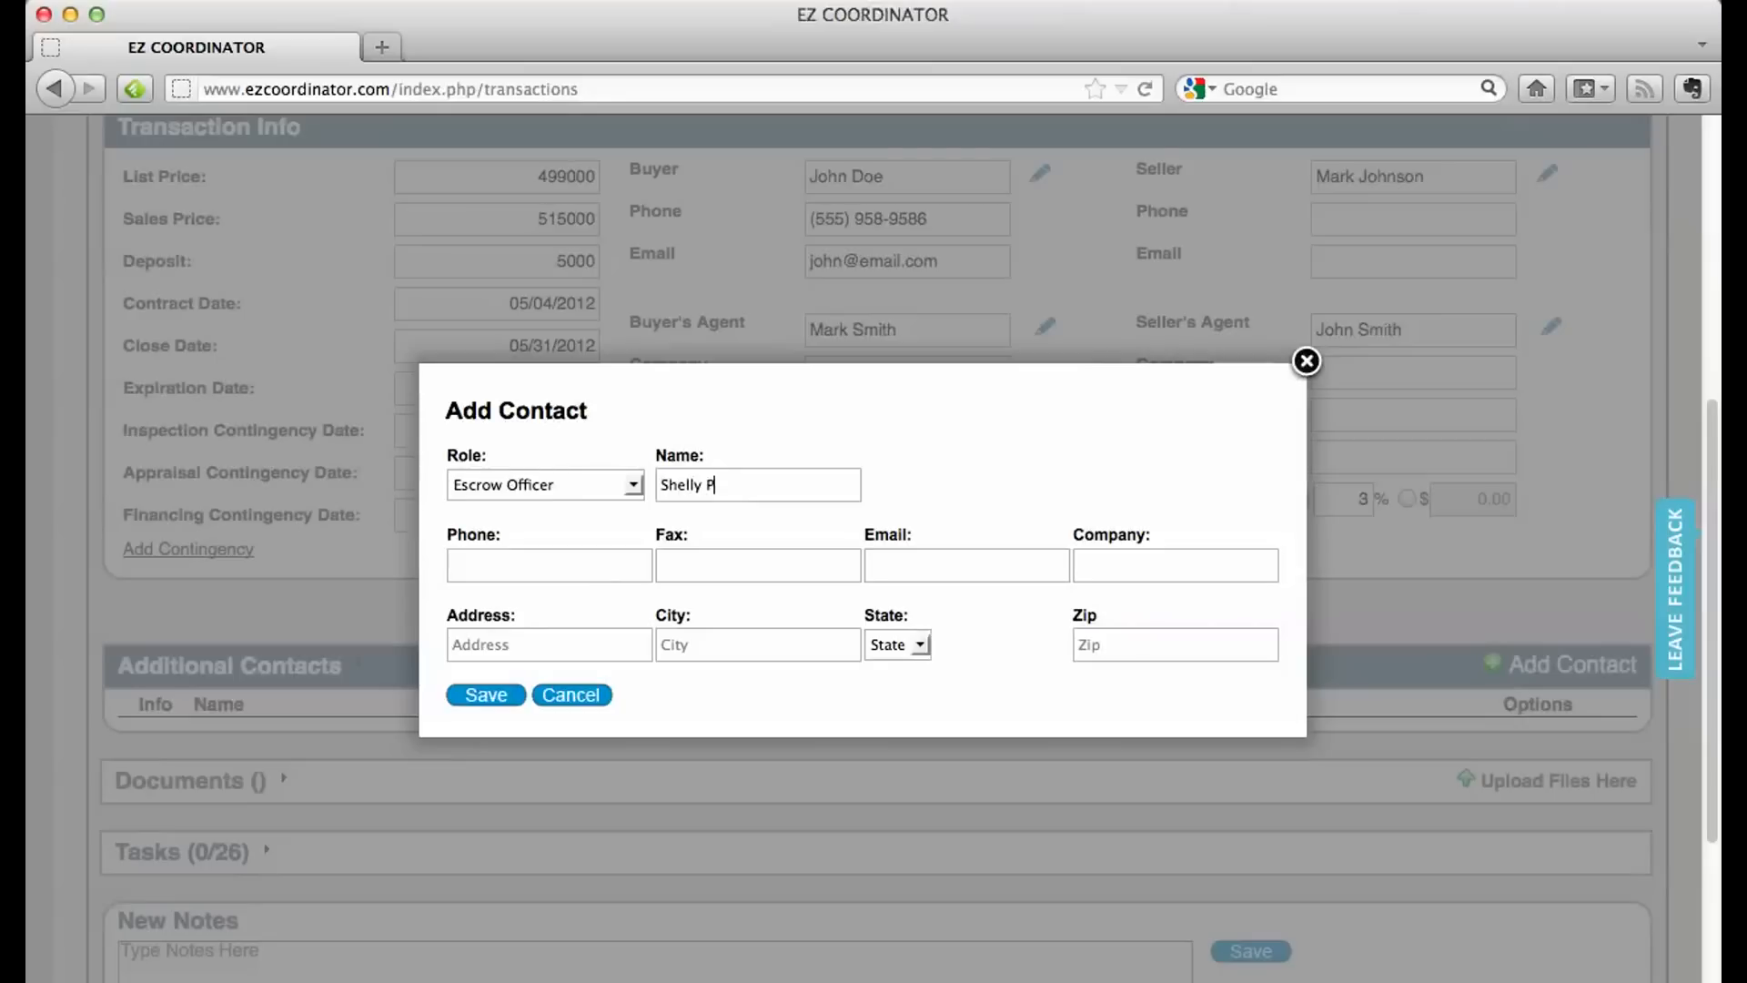
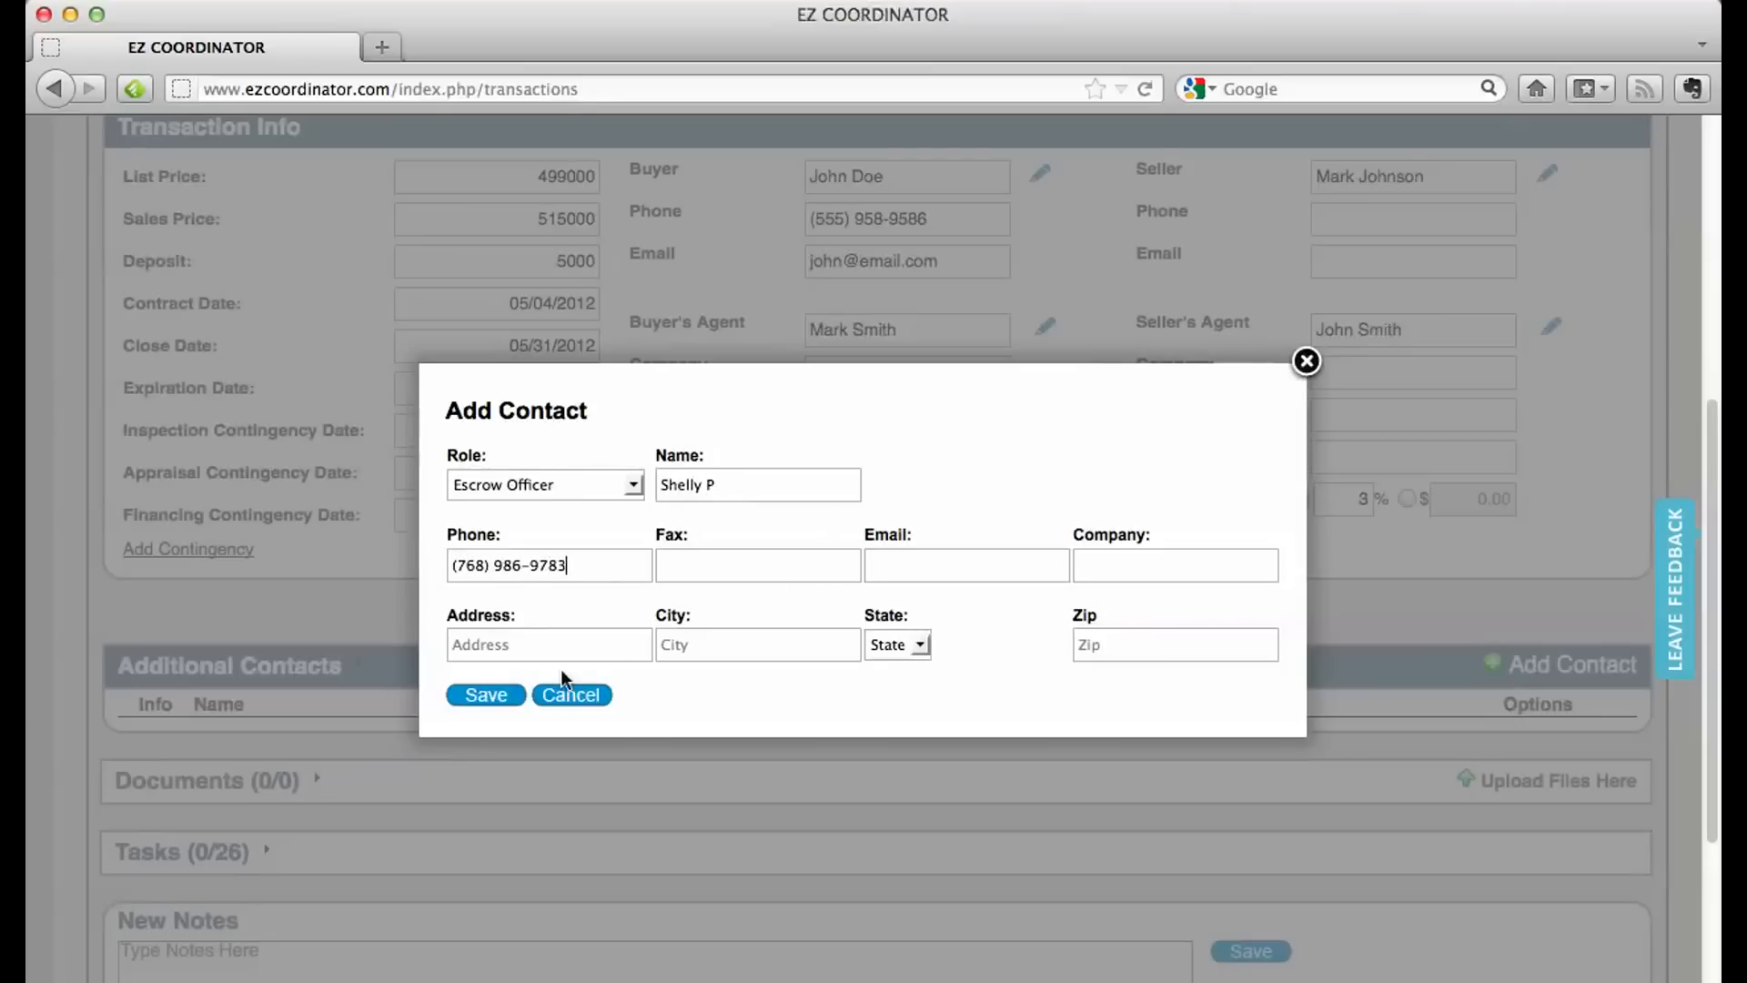
click(485, 695)
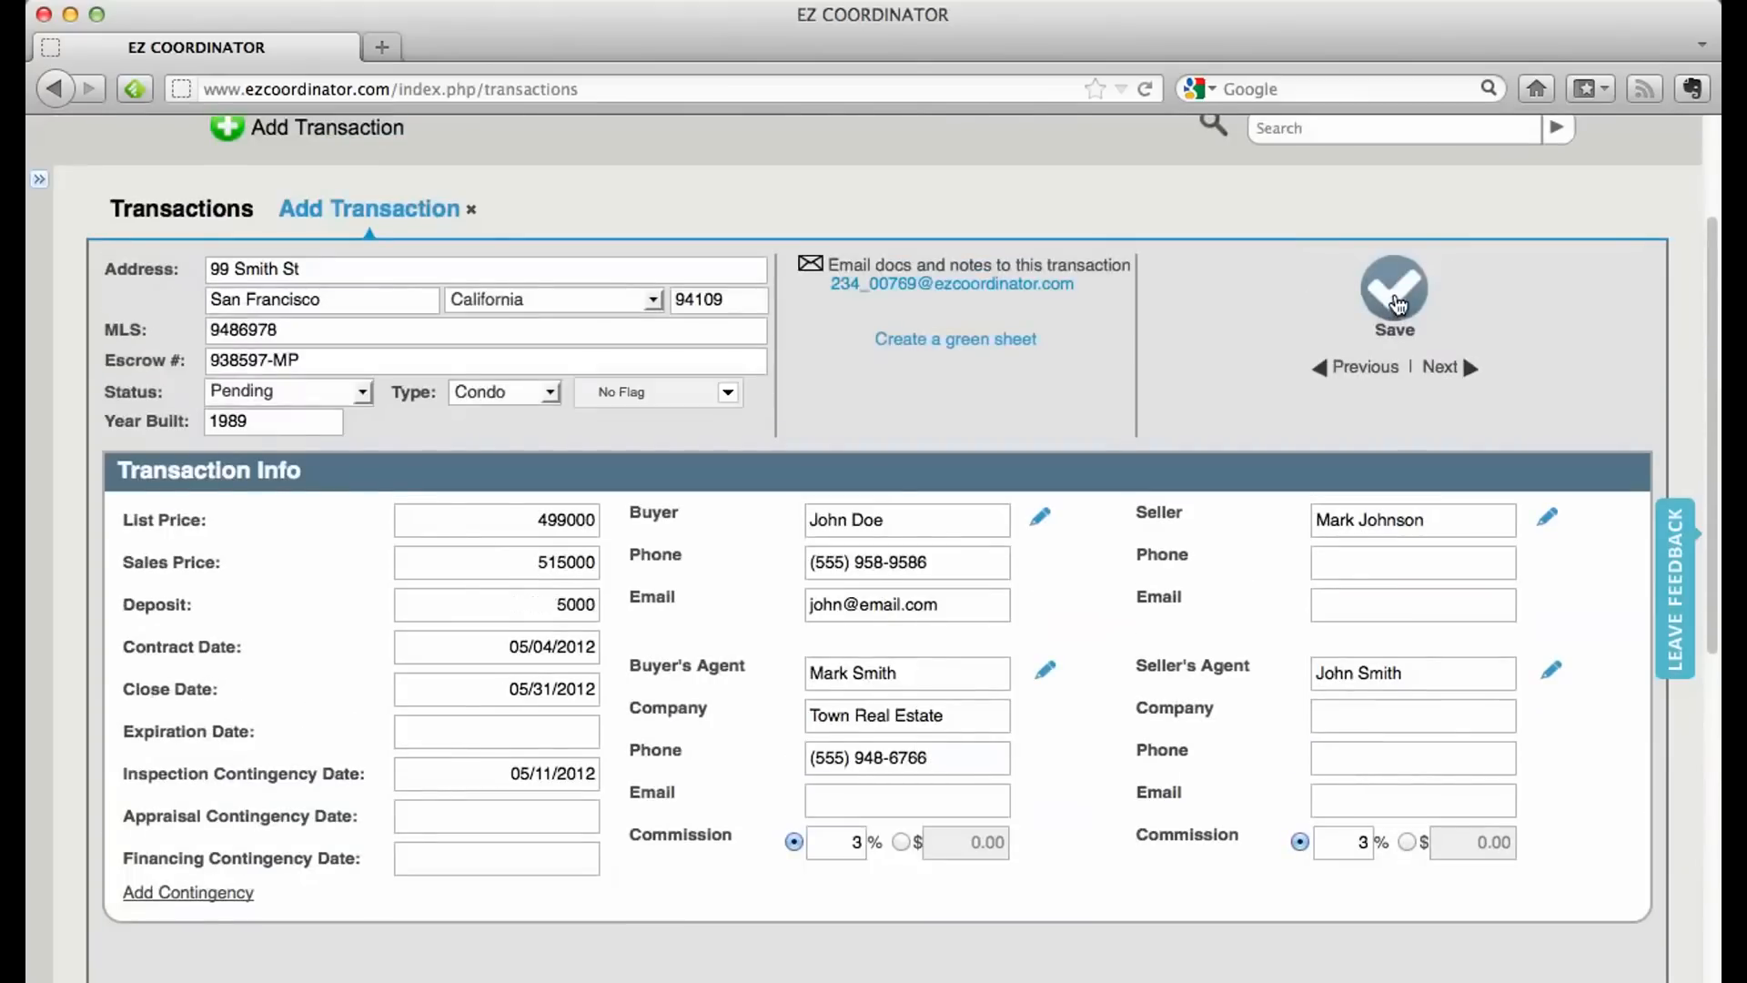
click(1395, 284)
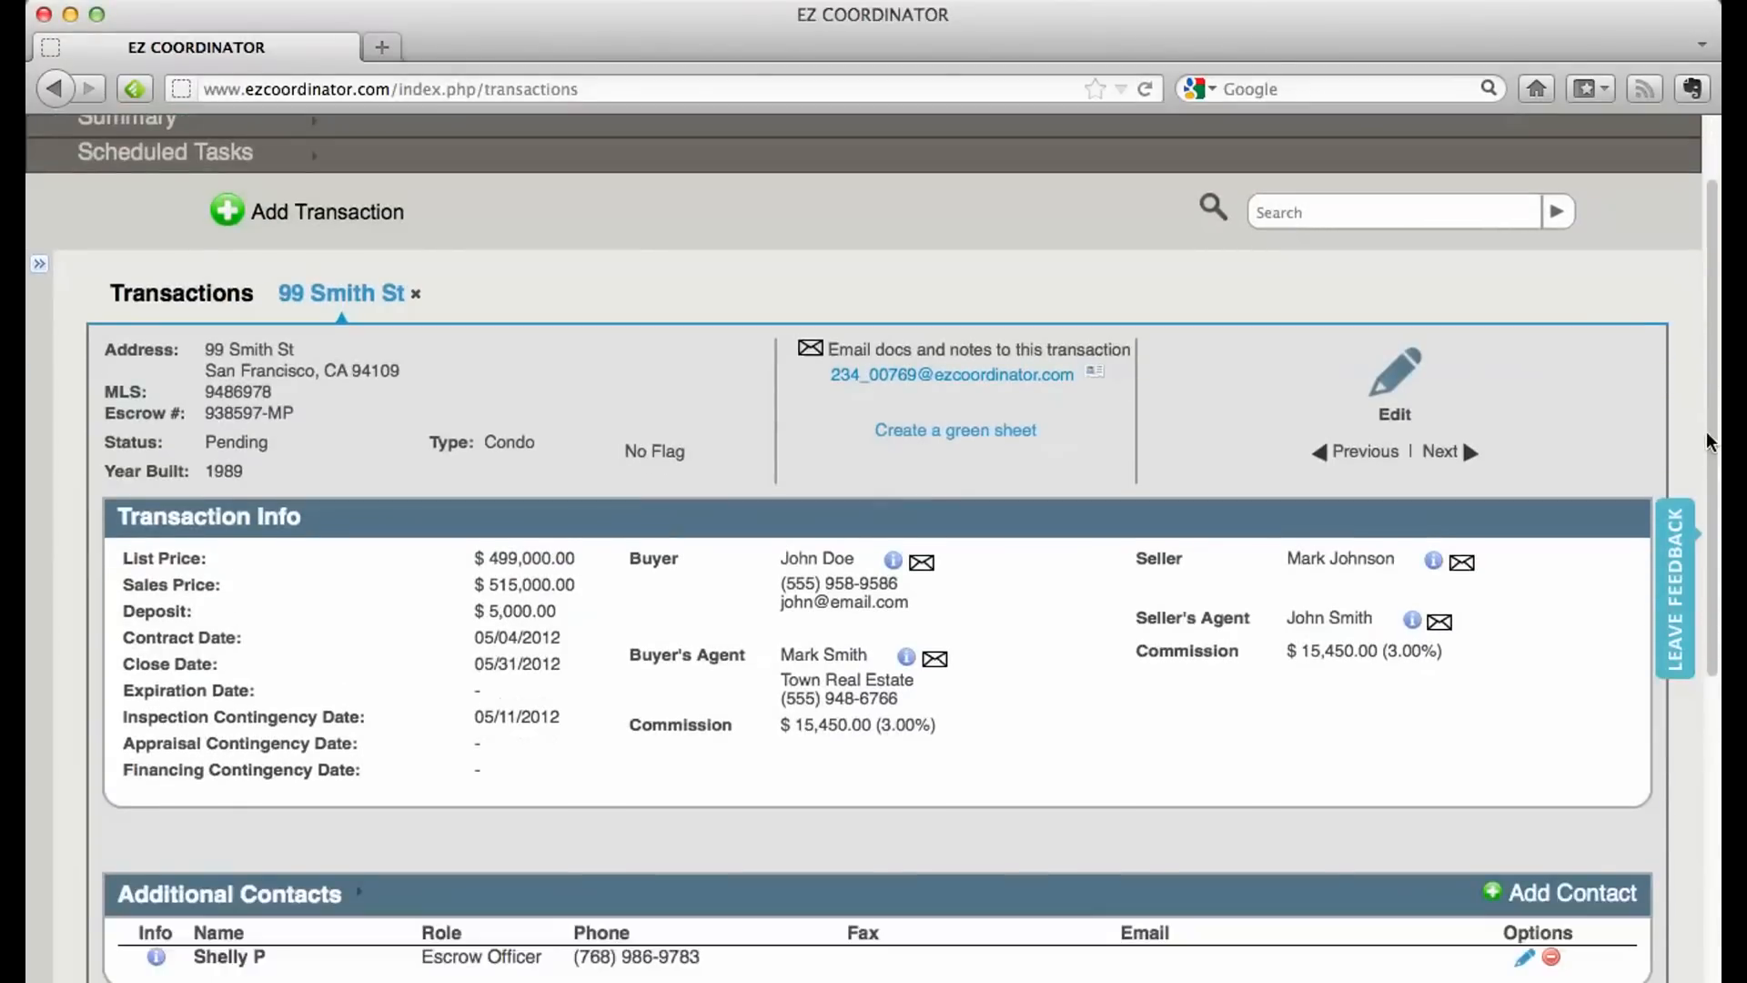
scroll(down, 3)
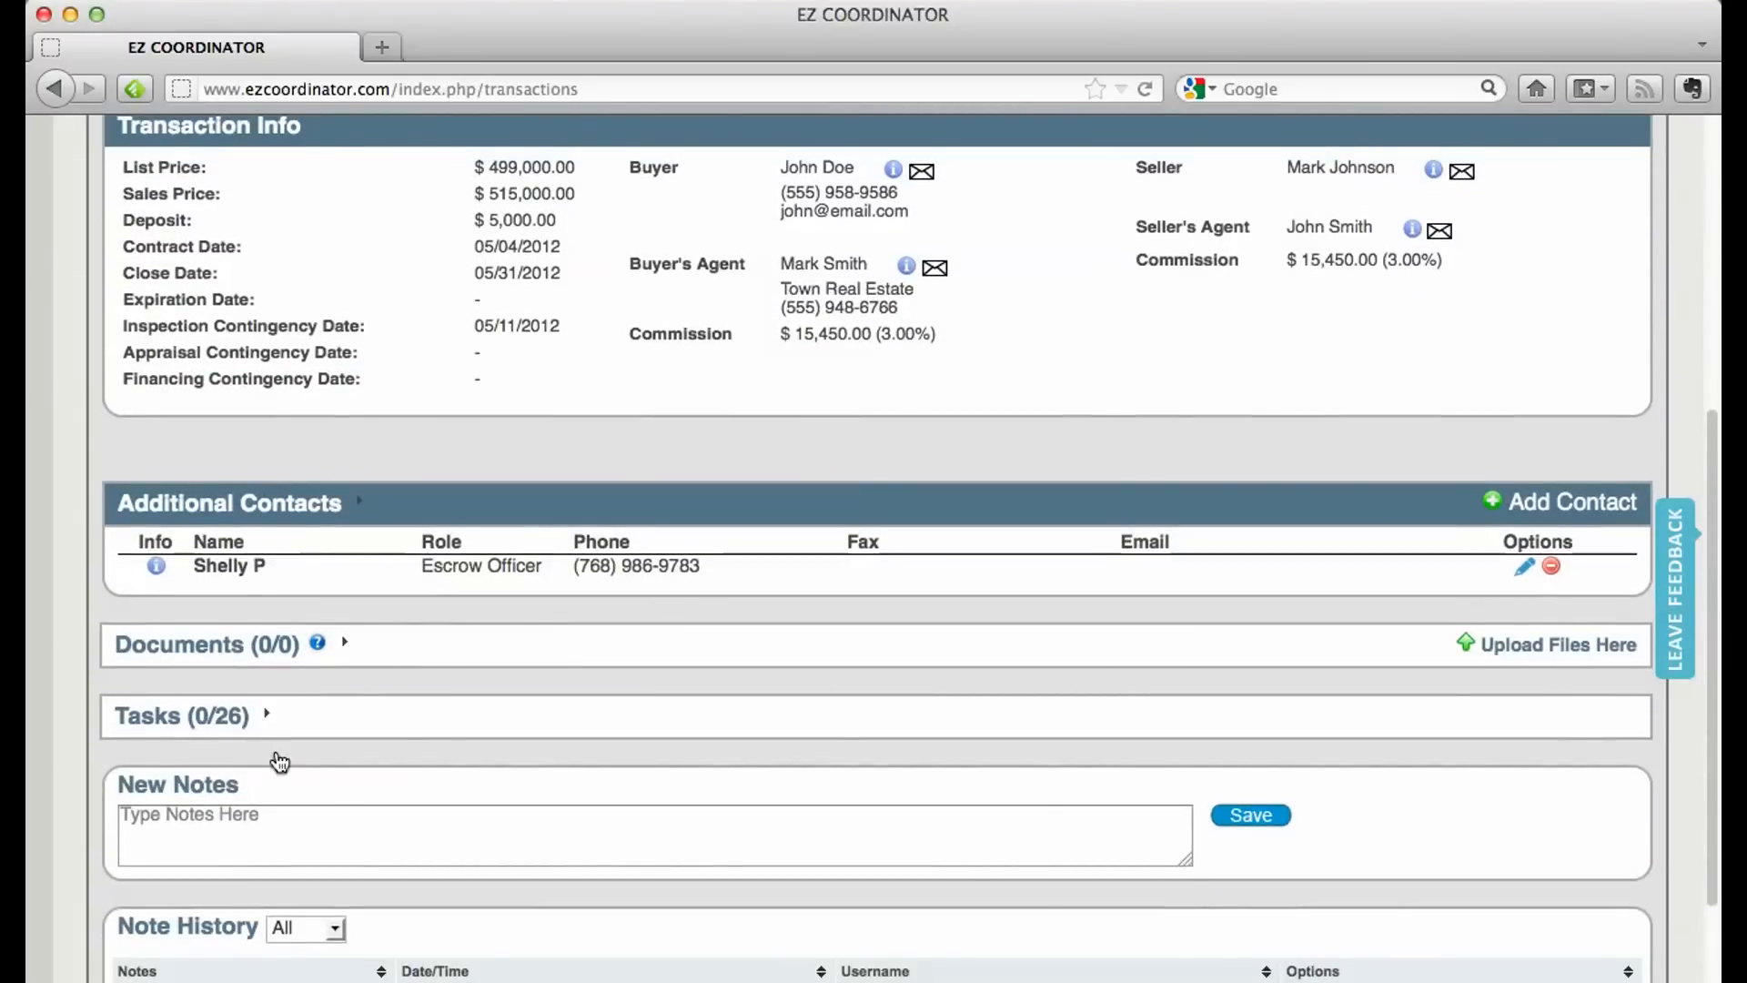
mouse_move(693, 722)
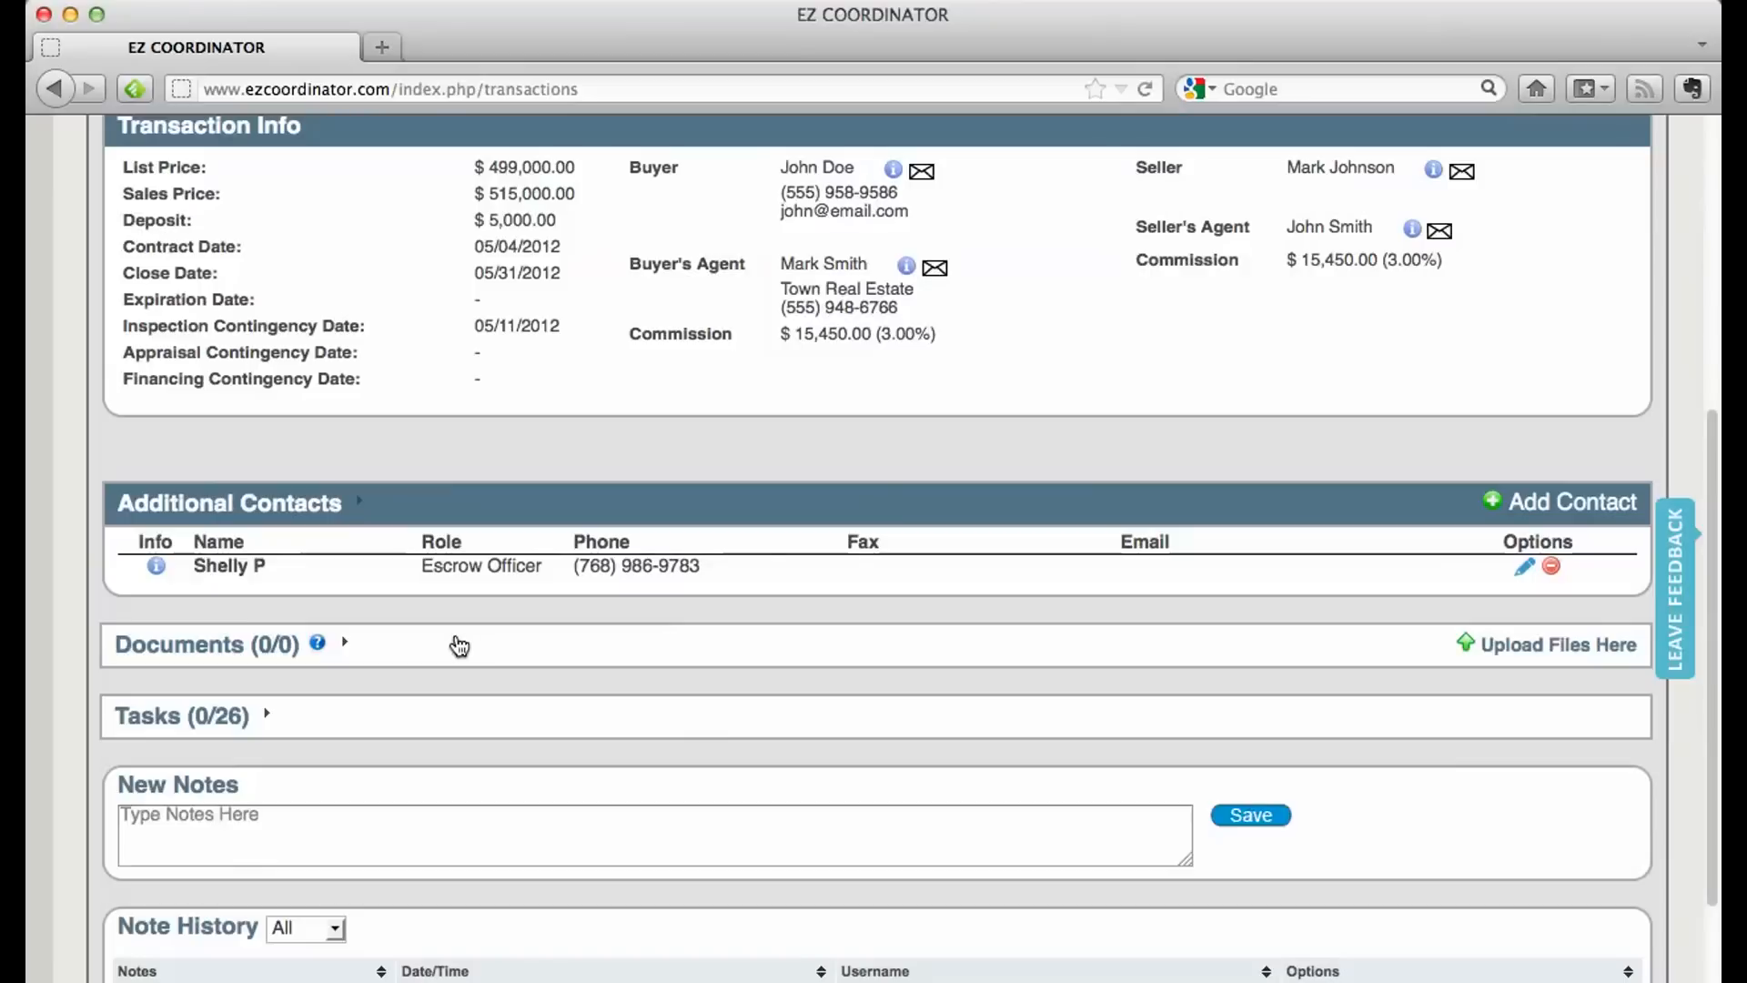
mouse_move(1096, 526)
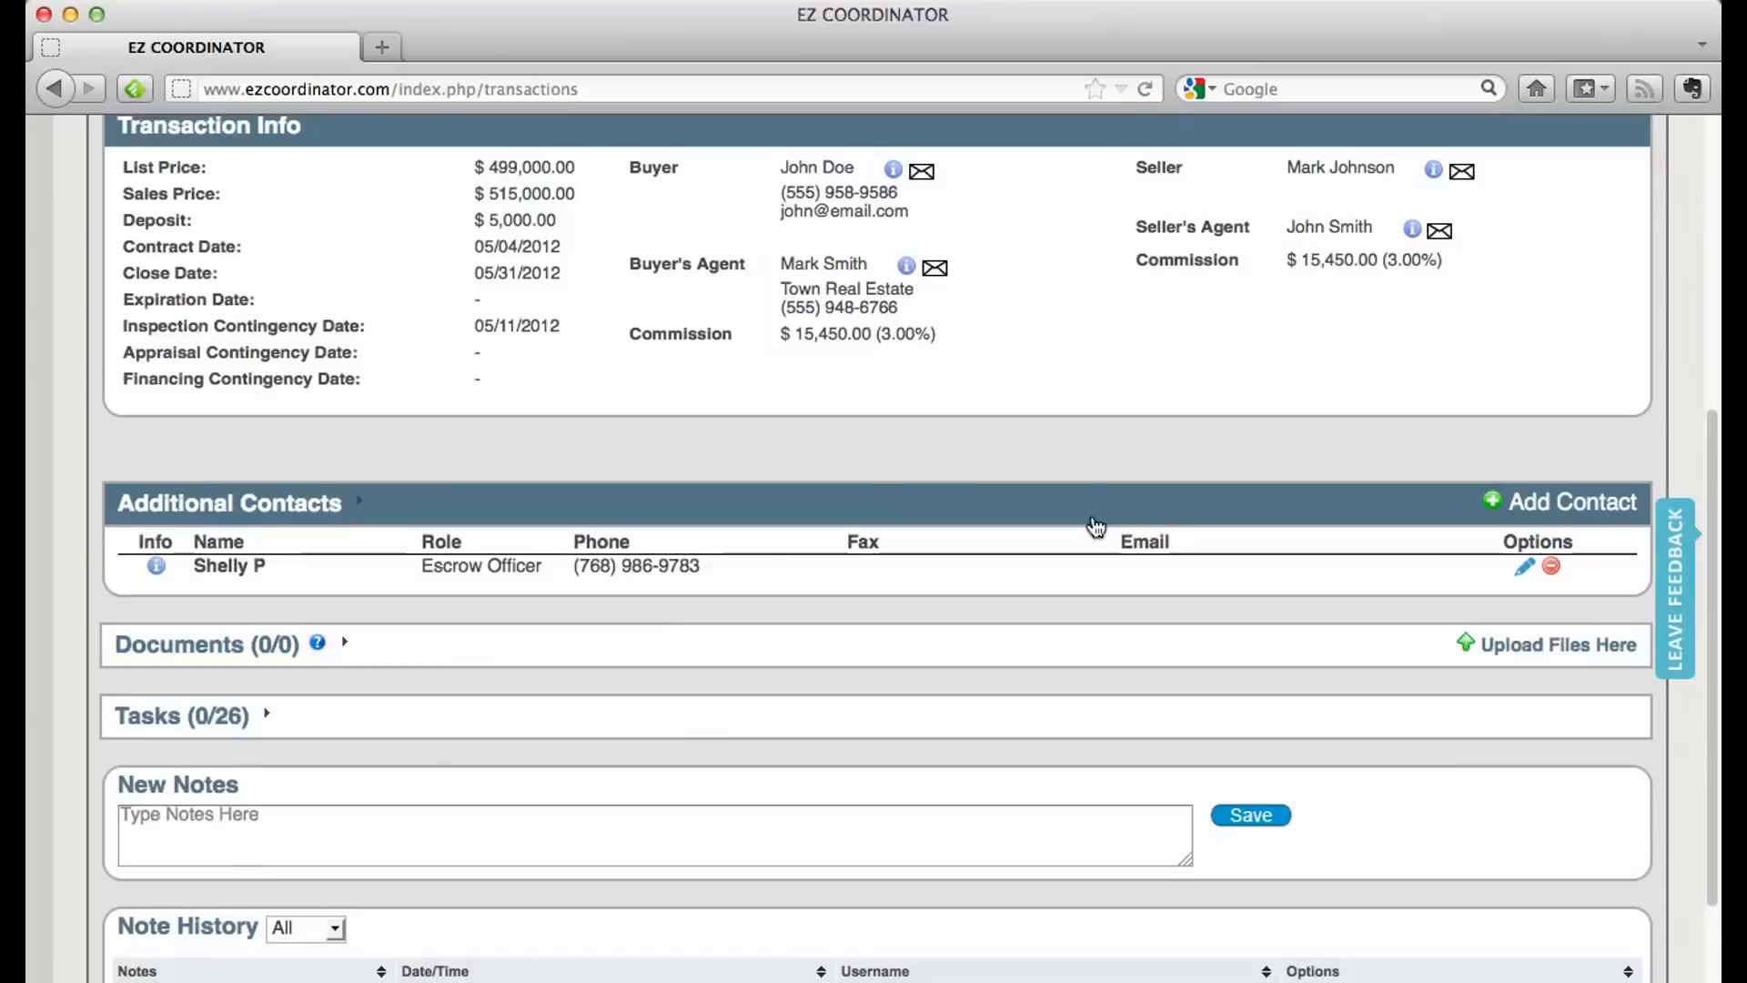
mouse_move(1256, 464)
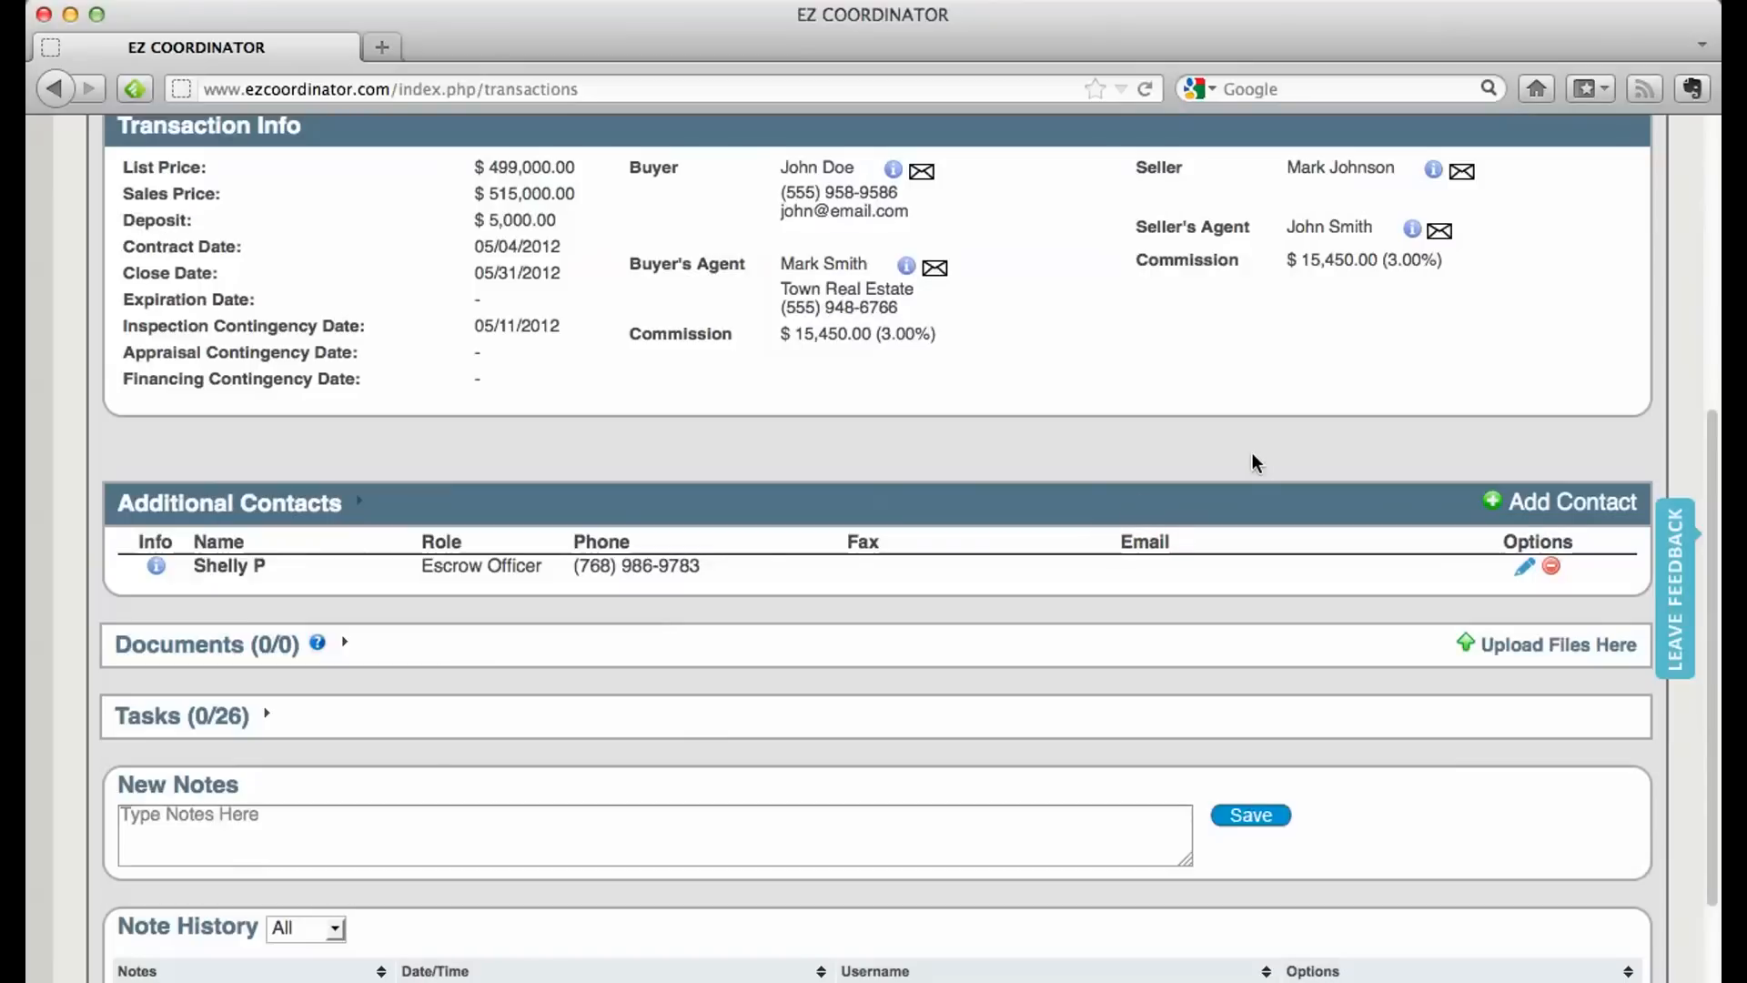